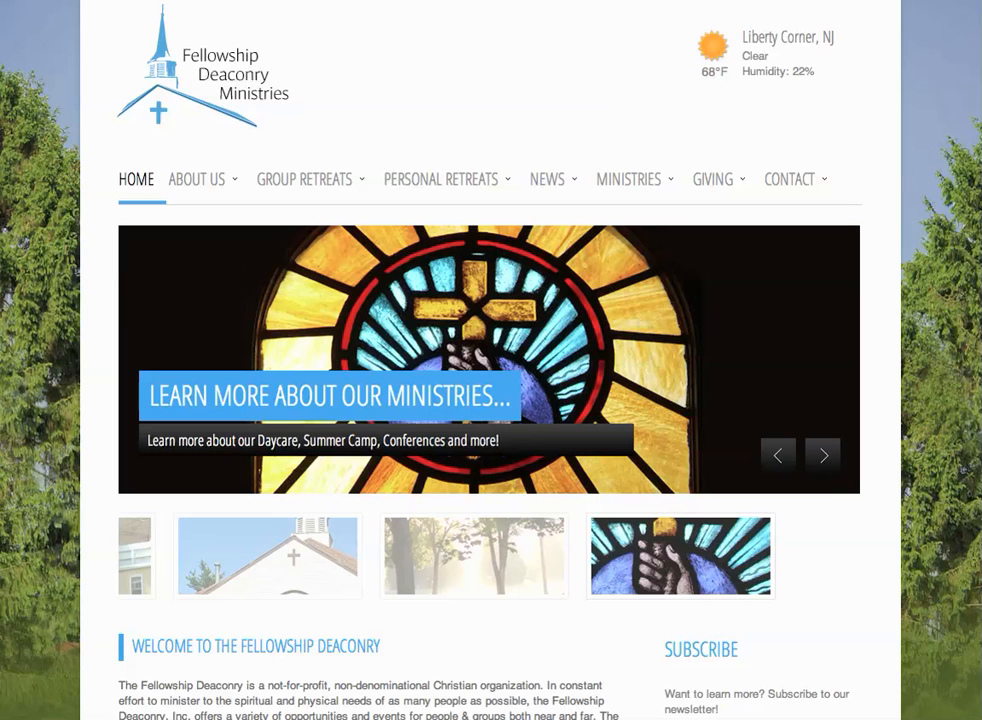
mouse_move(940, 320)
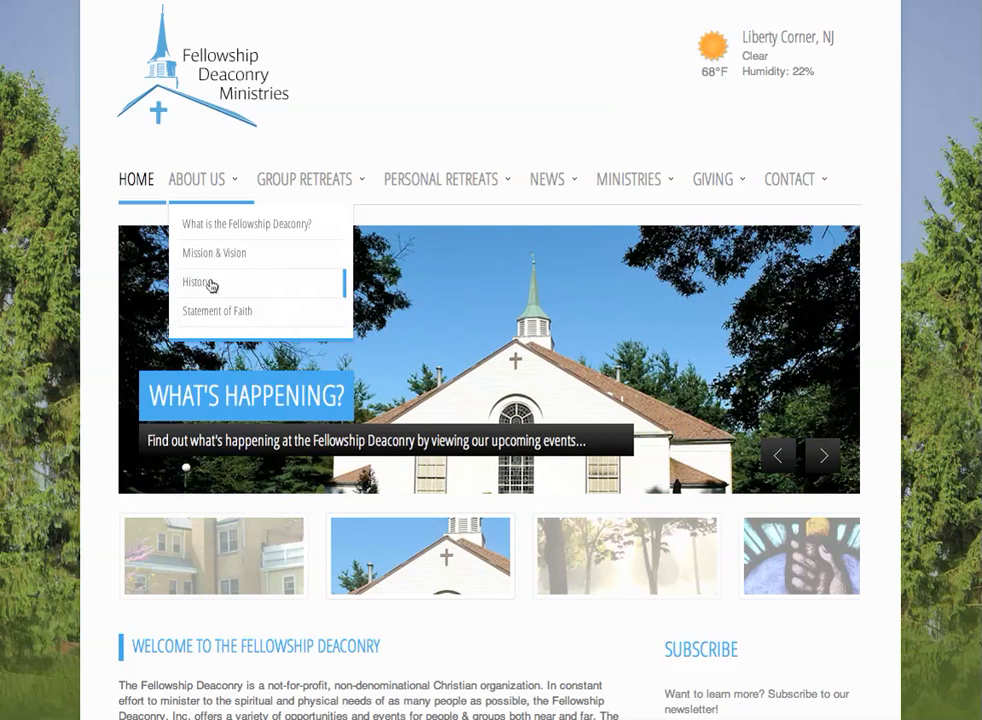
- Open the About Us History page and scroll to its In This Section sidebar
click(196, 281)
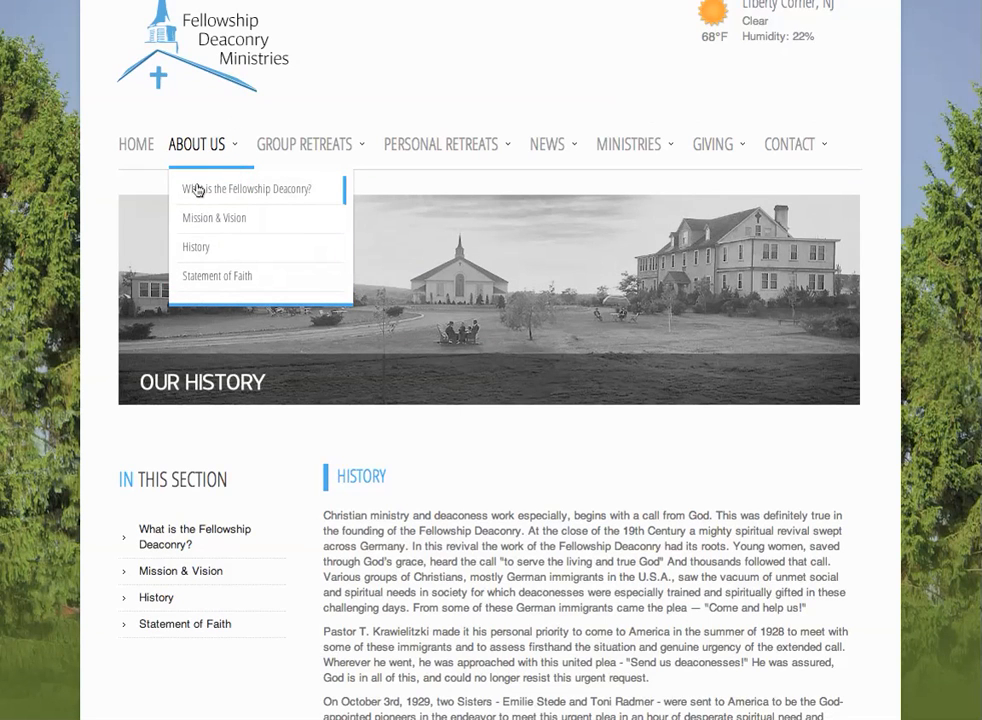
mouse_move(207, 493)
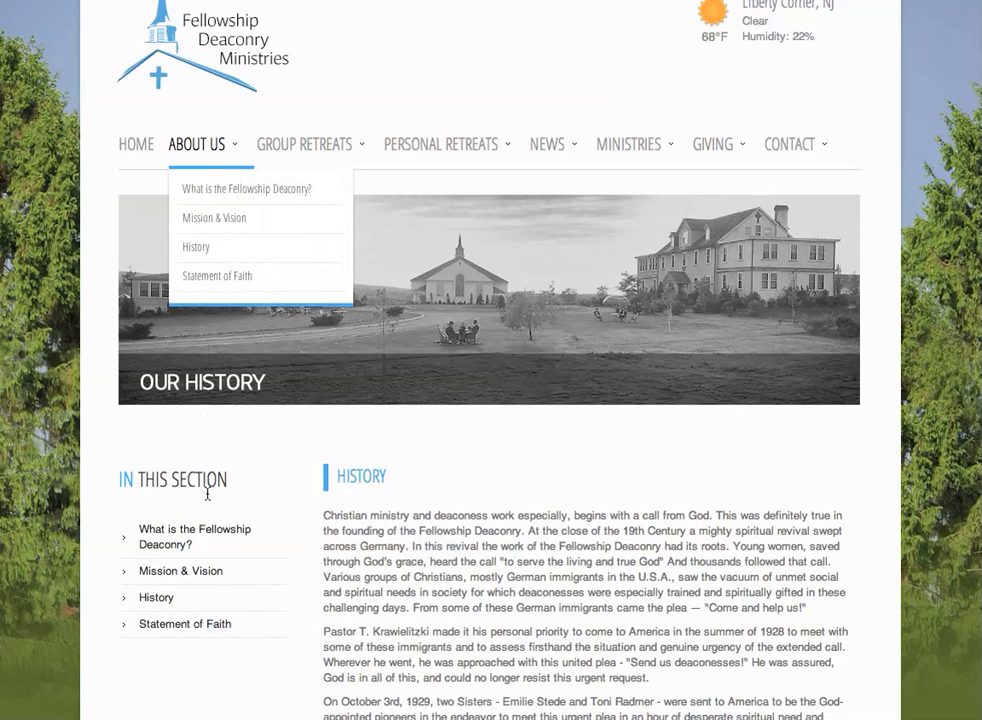
scroll(down, 3)
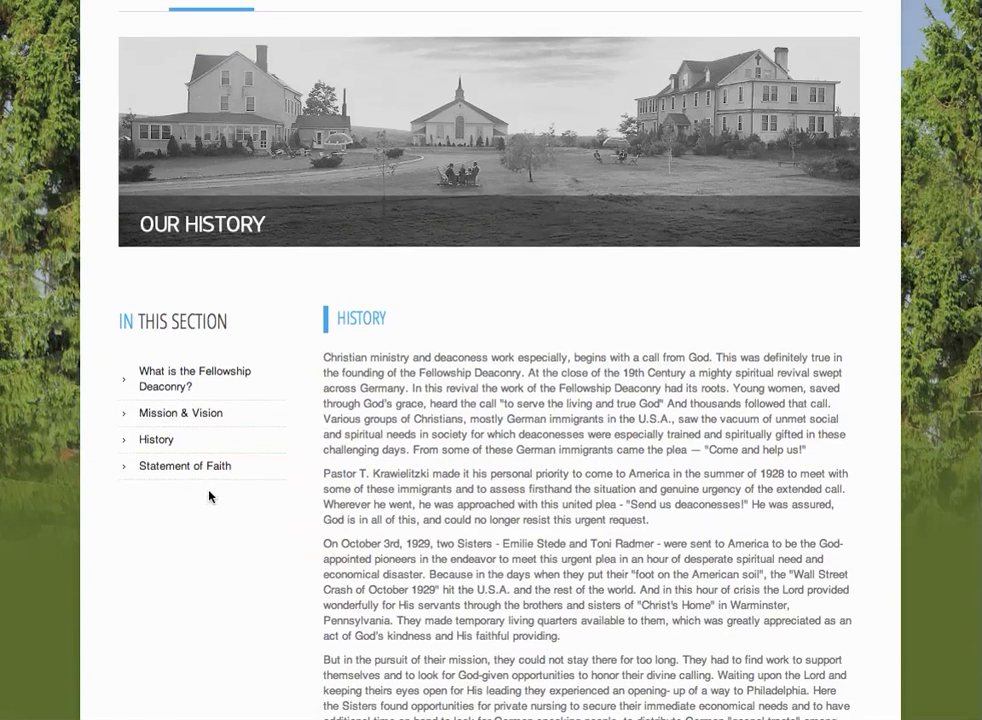
mouse_move(194, 378)
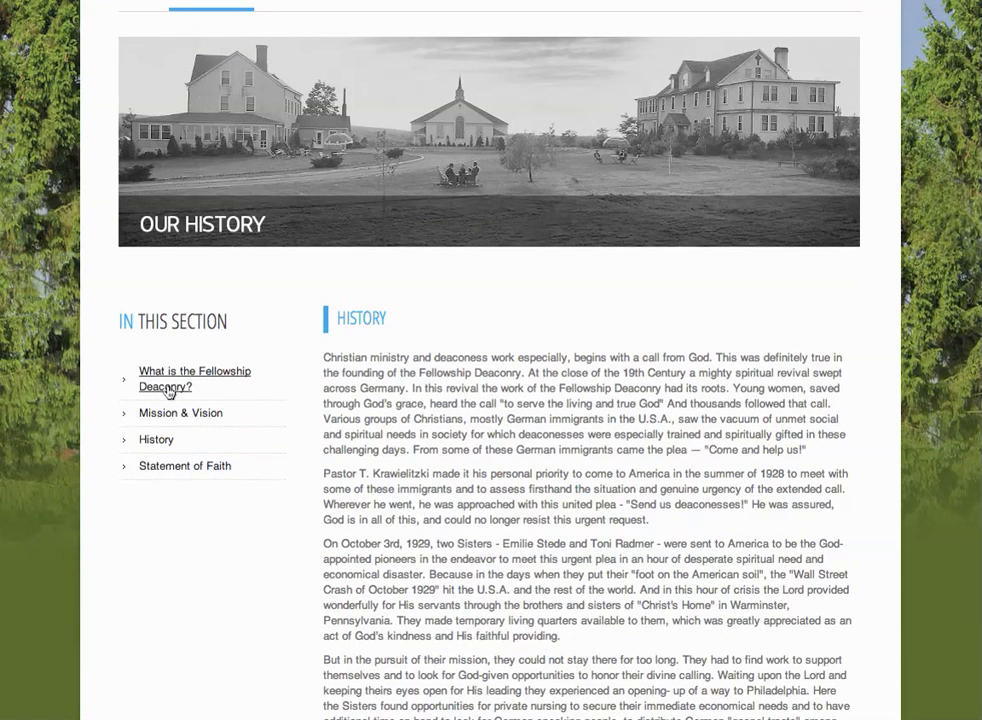
mouse_move(168, 418)
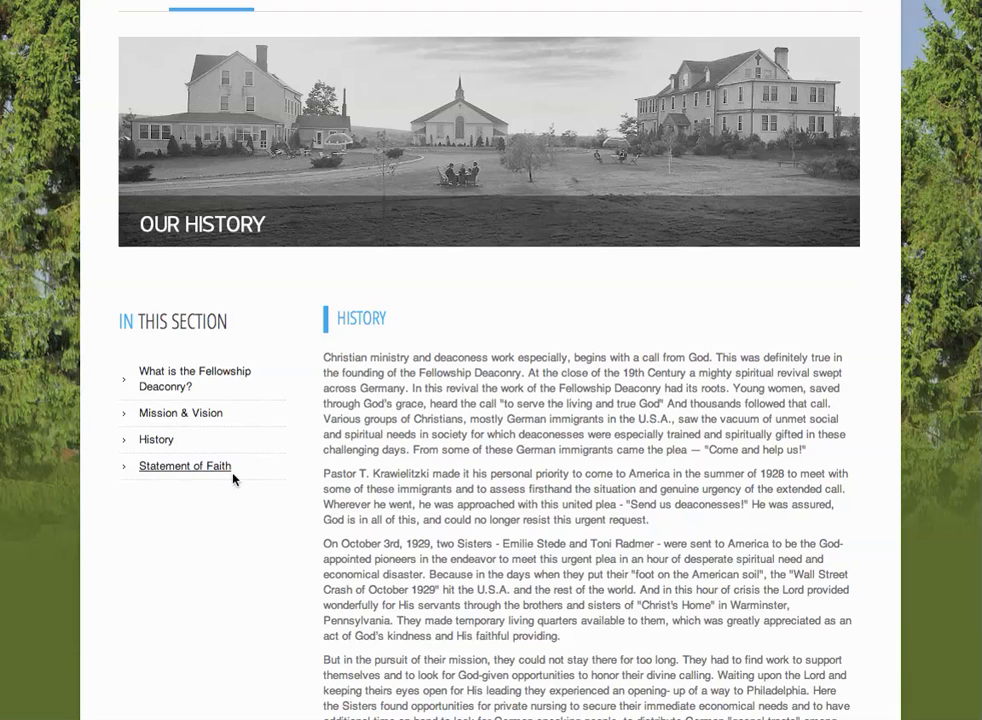
mouse_move(337, 547)
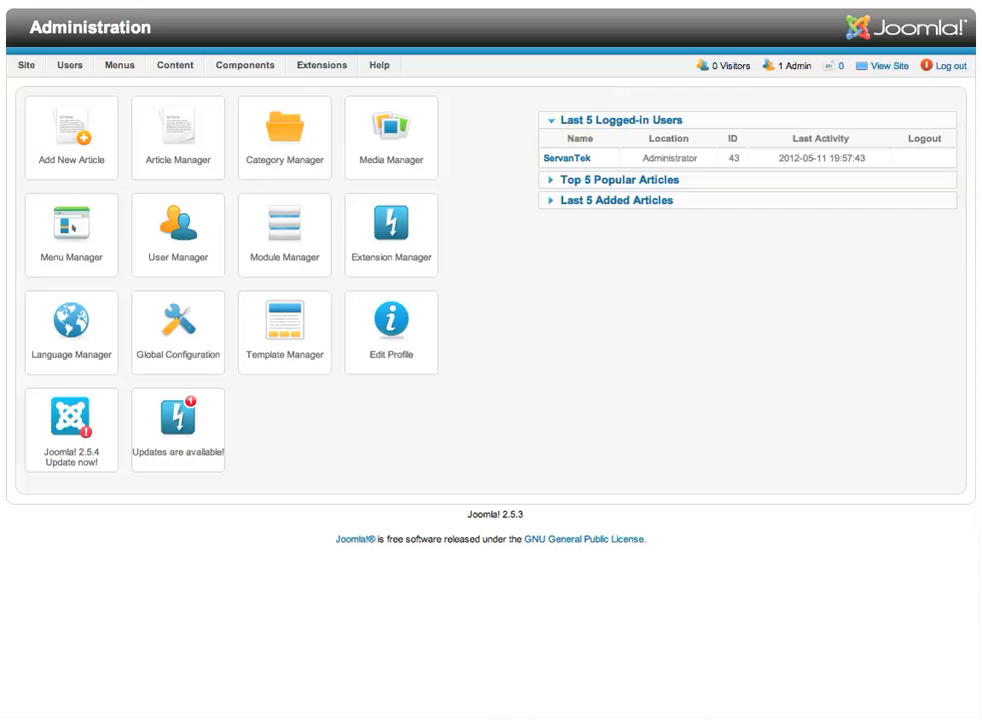
mouse_move(322, 4)
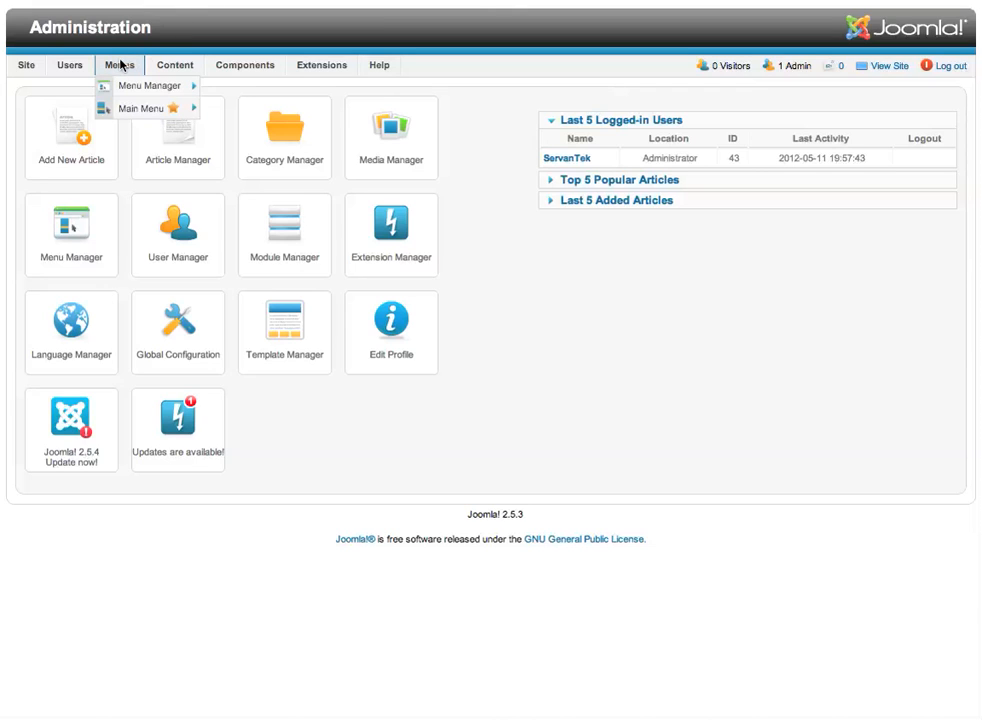
mouse_move(143, 108)
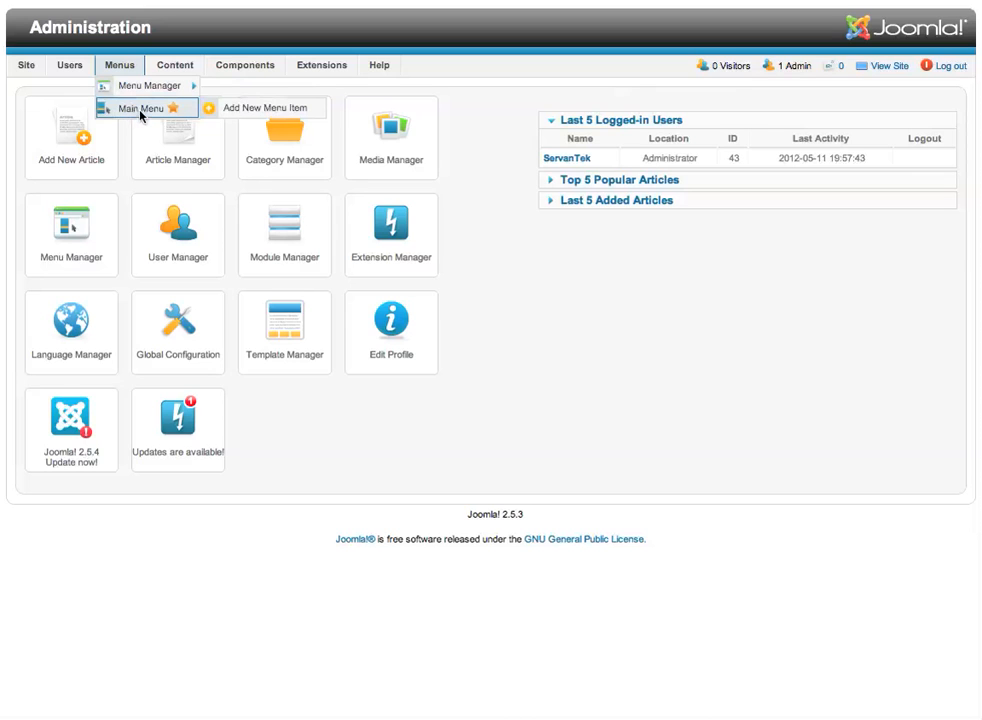
- Review the Main Menu item list, including About Us and its four child pages
click(143, 108)
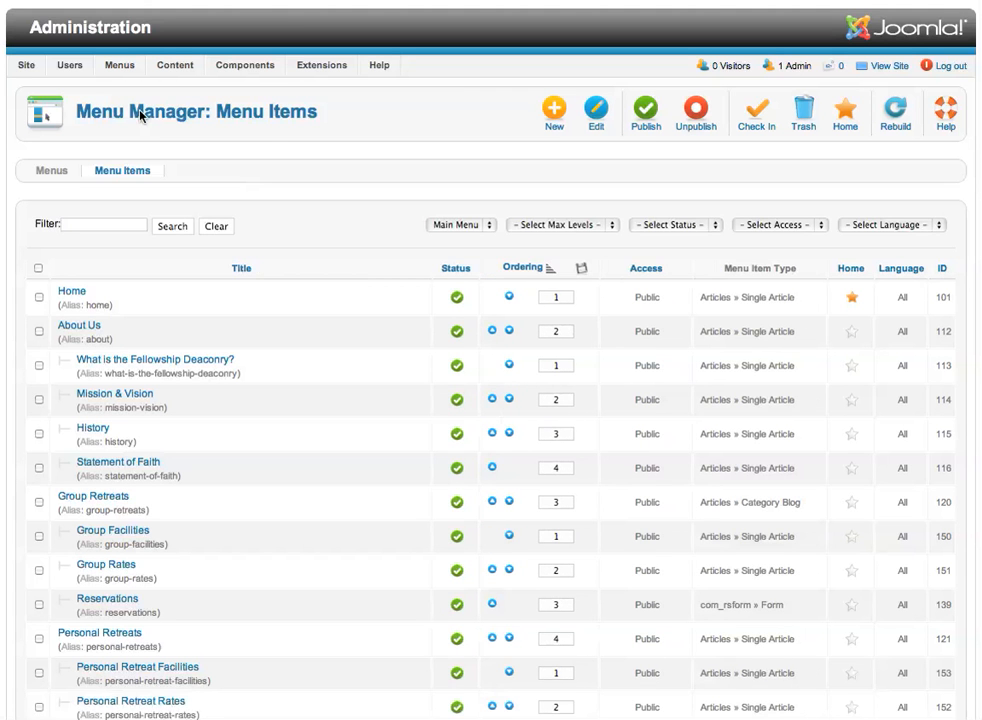
scroll(down, 3)
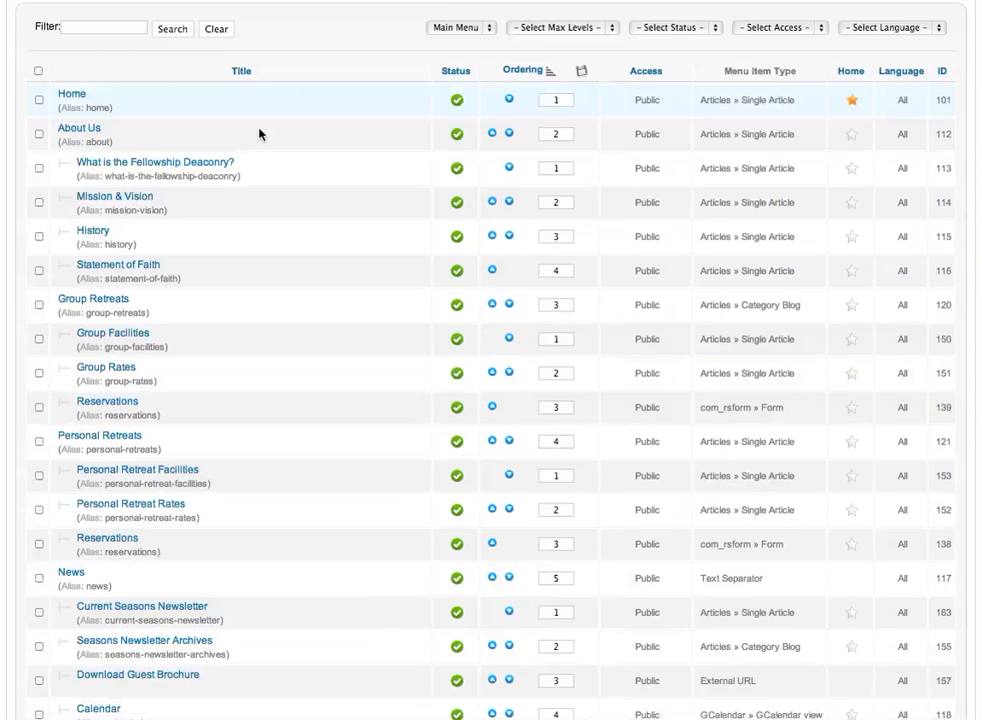
scroll(down, 3)
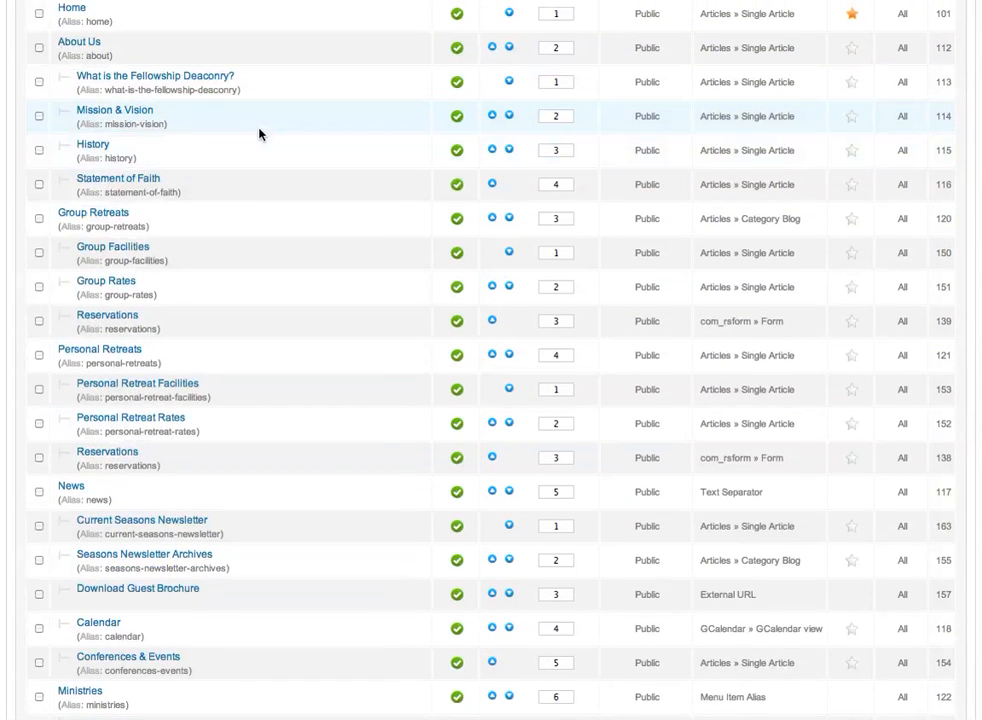
scroll(up, 3)
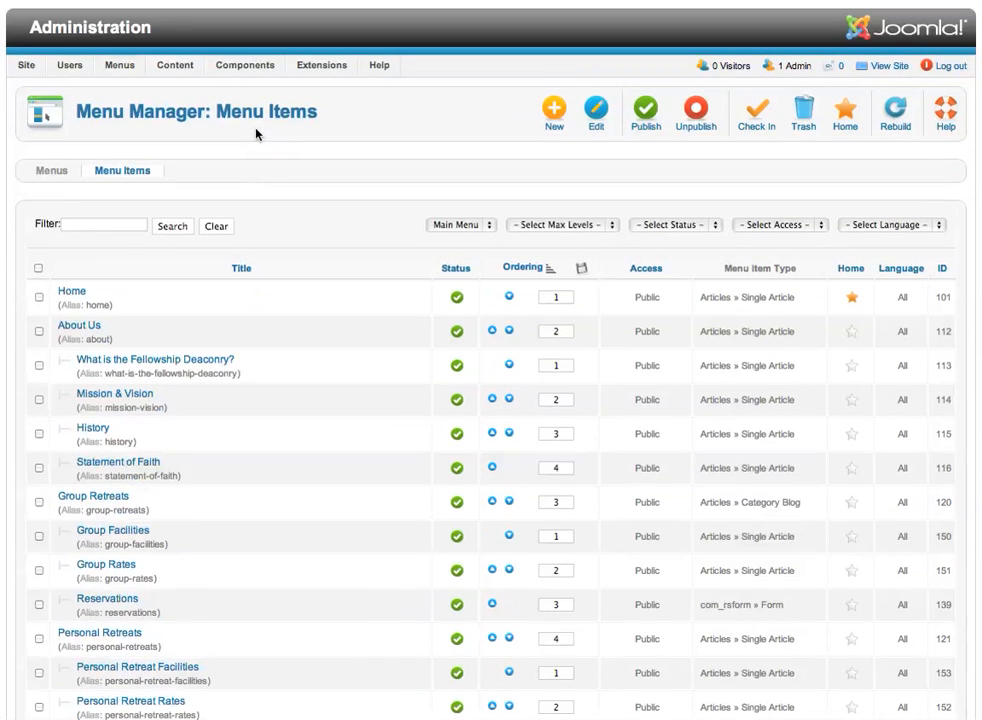
mouse_move(553, 112)
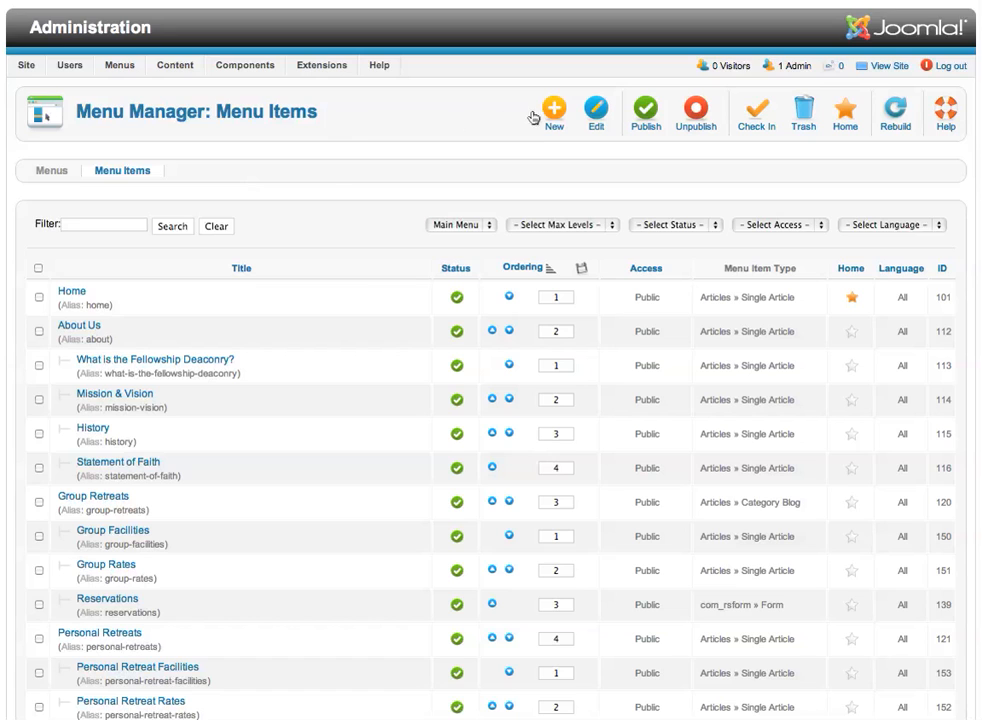
- Create a new menu item of type Articles > Single Article and expand Required Settings
click(553, 110)
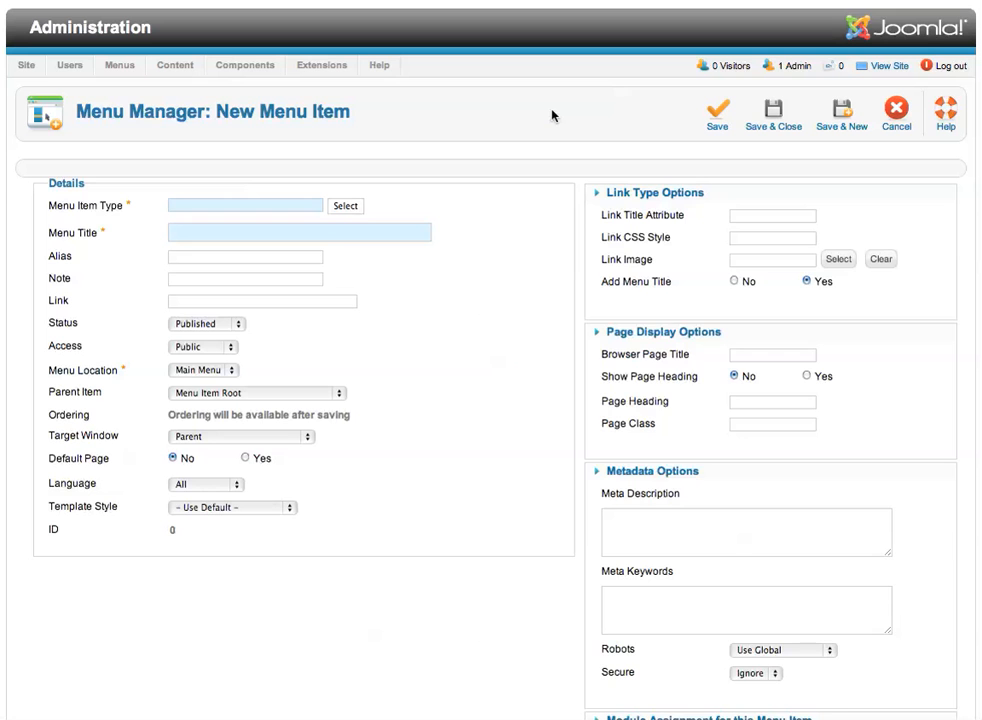
click(663, 331)
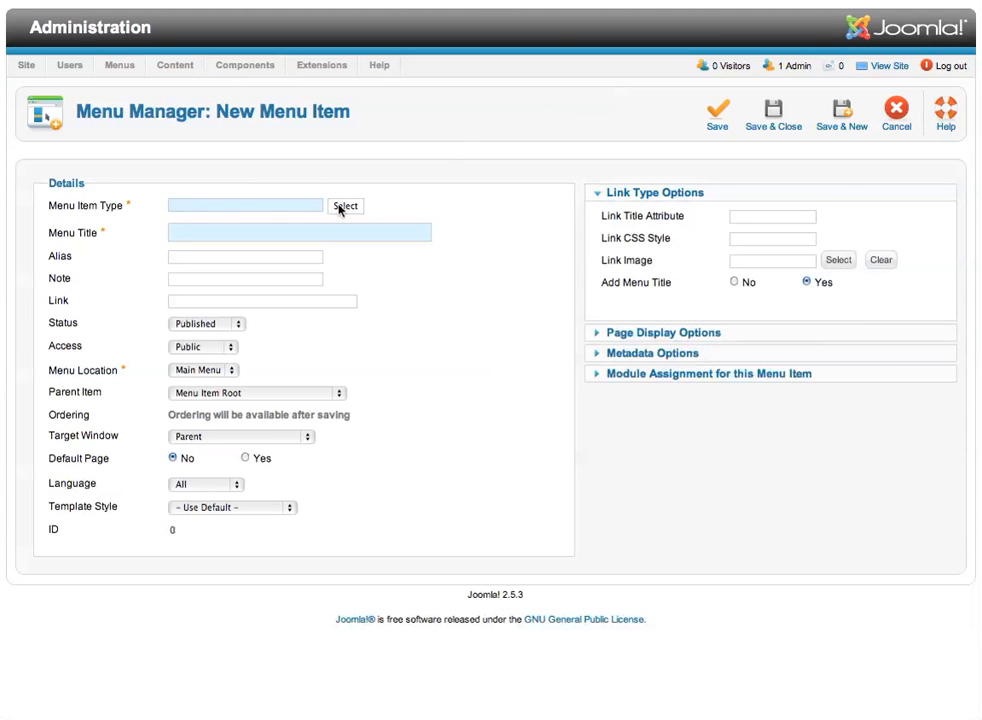
click(345, 206)
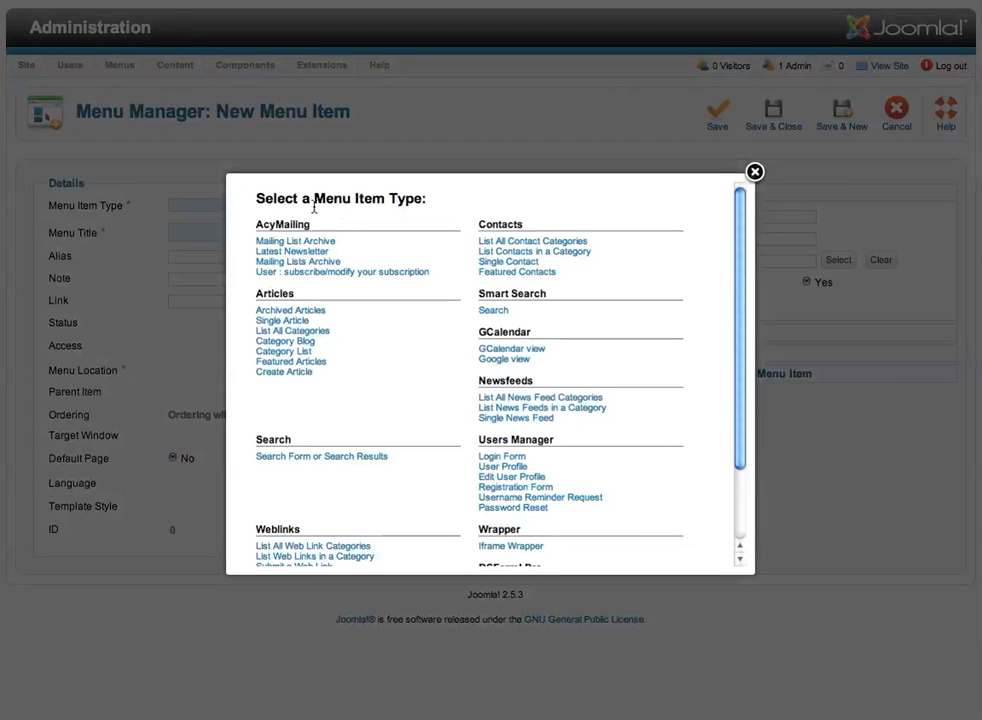
mouse_move(328, 263)
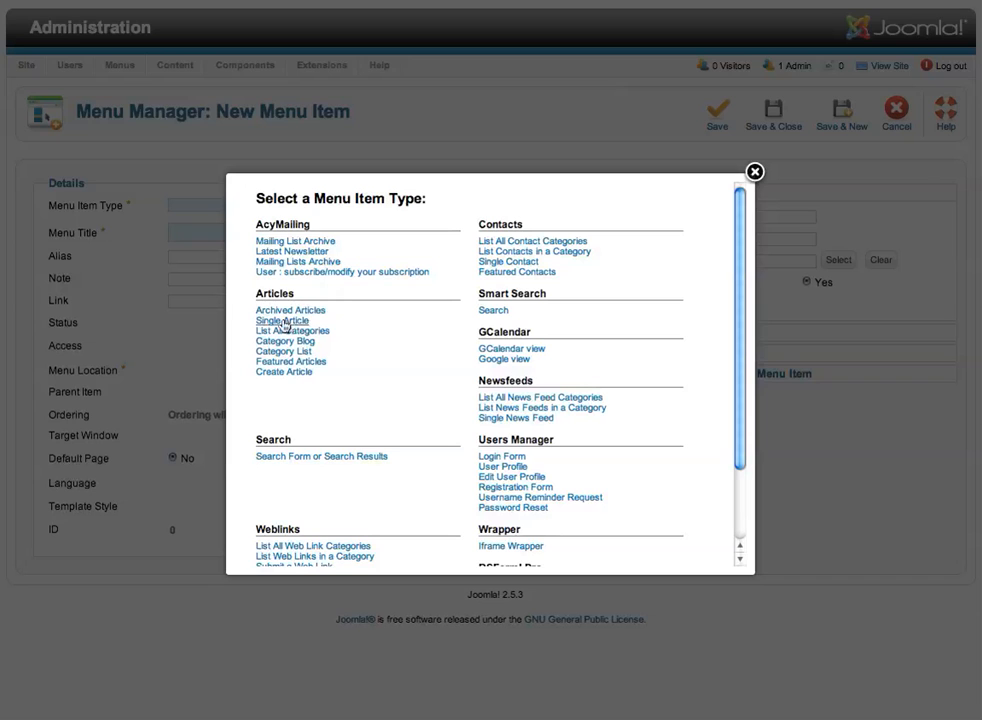
click(282, 320)
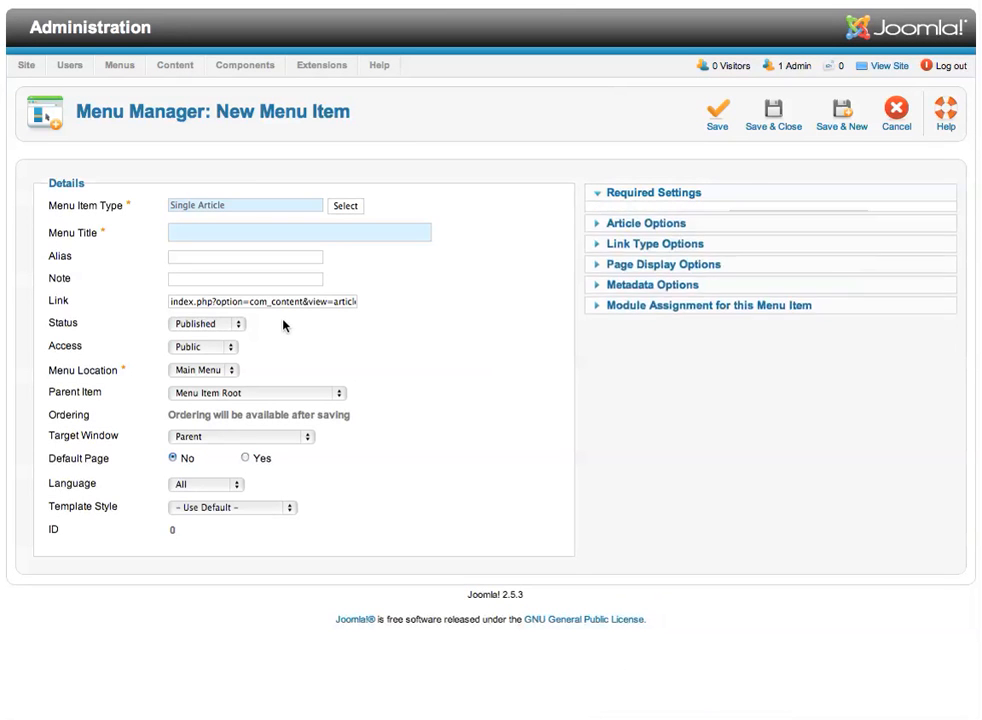
click(652, 193)
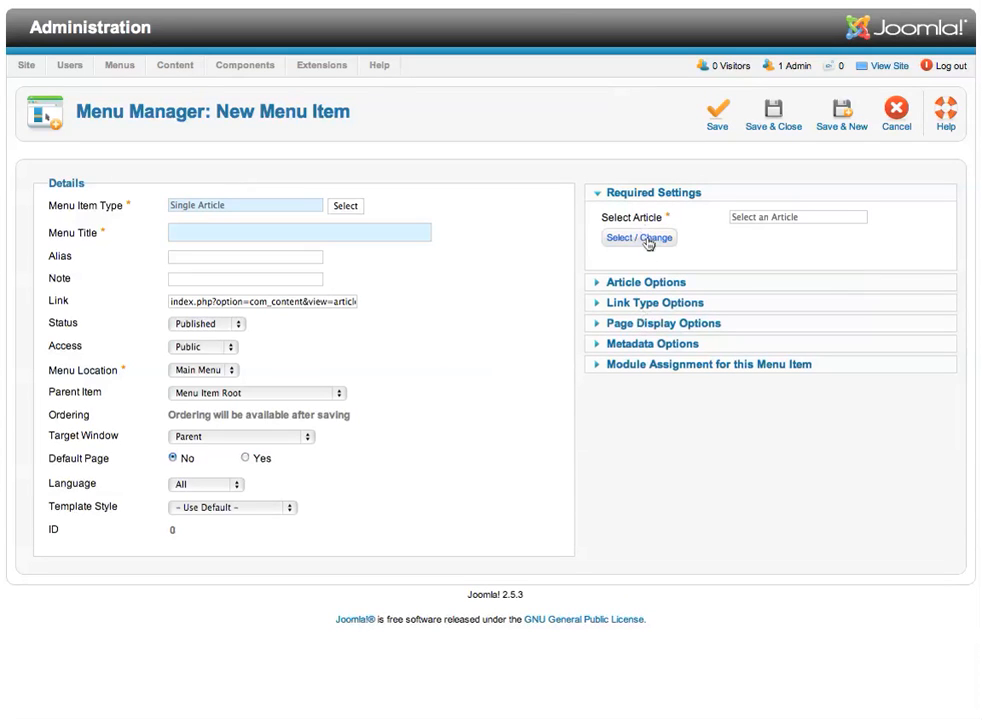
- Select the Welcome Guests article as the menu item's linked article
click(638, 238)
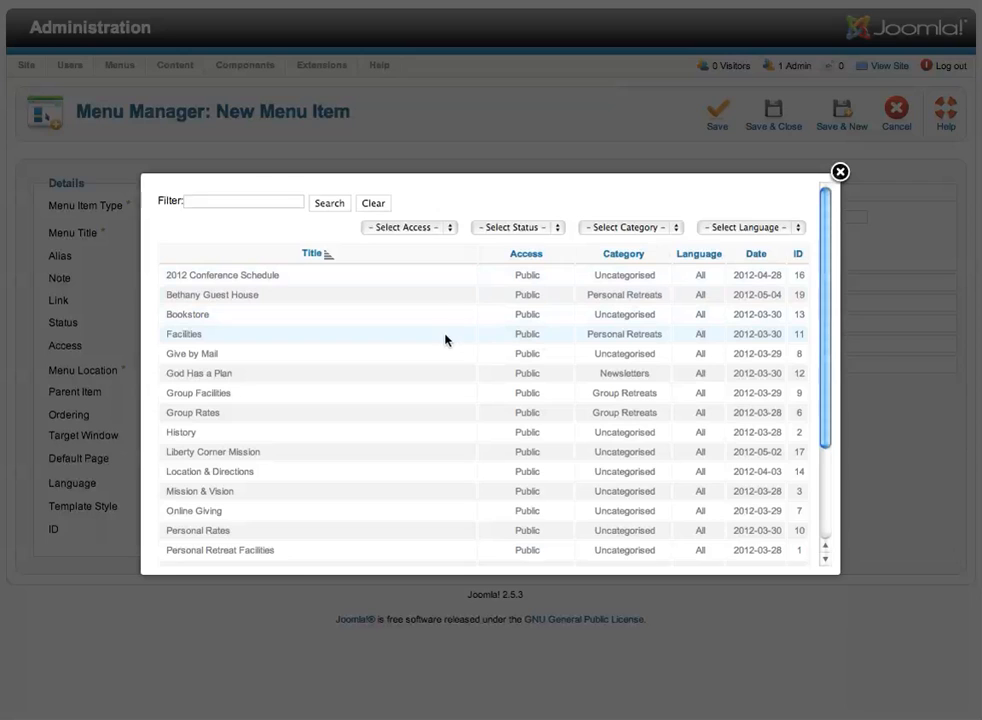
scroll(down, 3)
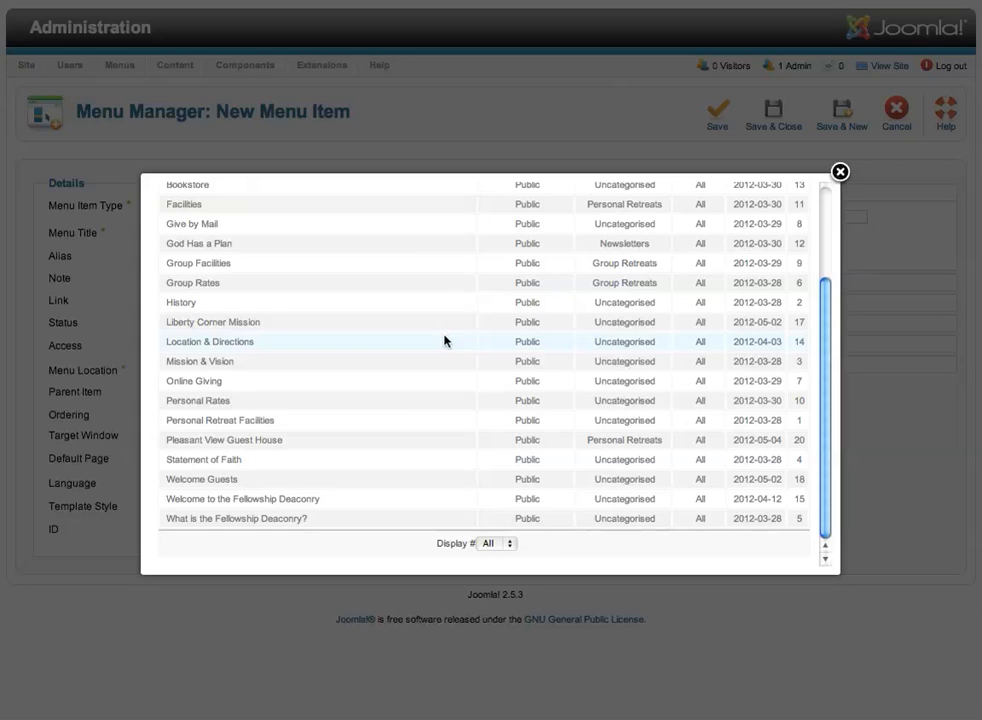
mouse_move(342, 302)
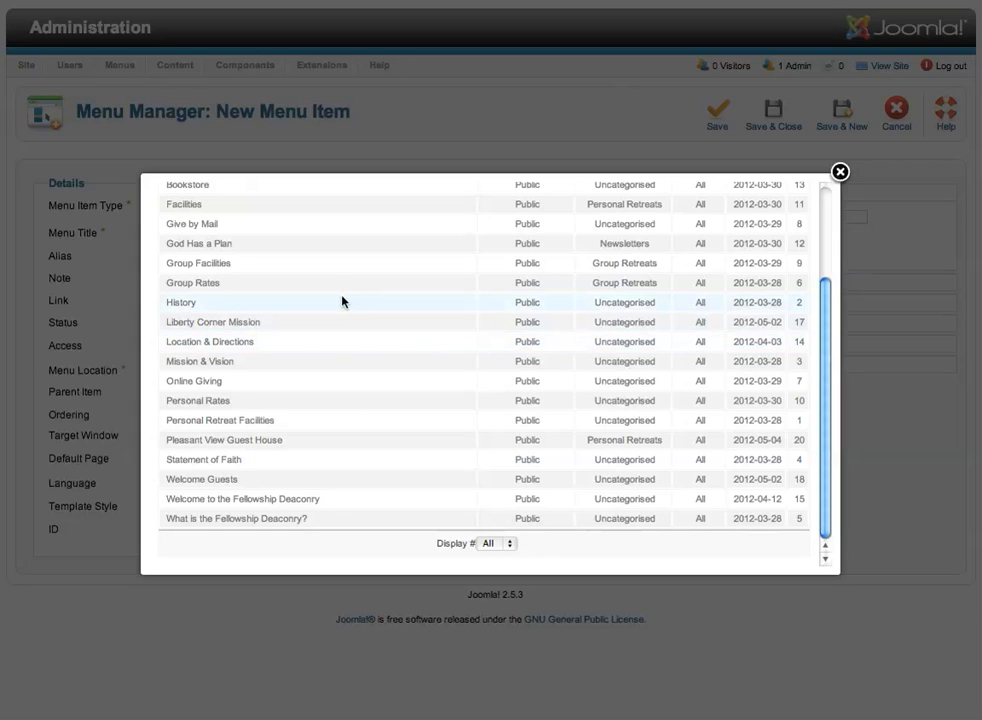
mouse_move(265, 361)
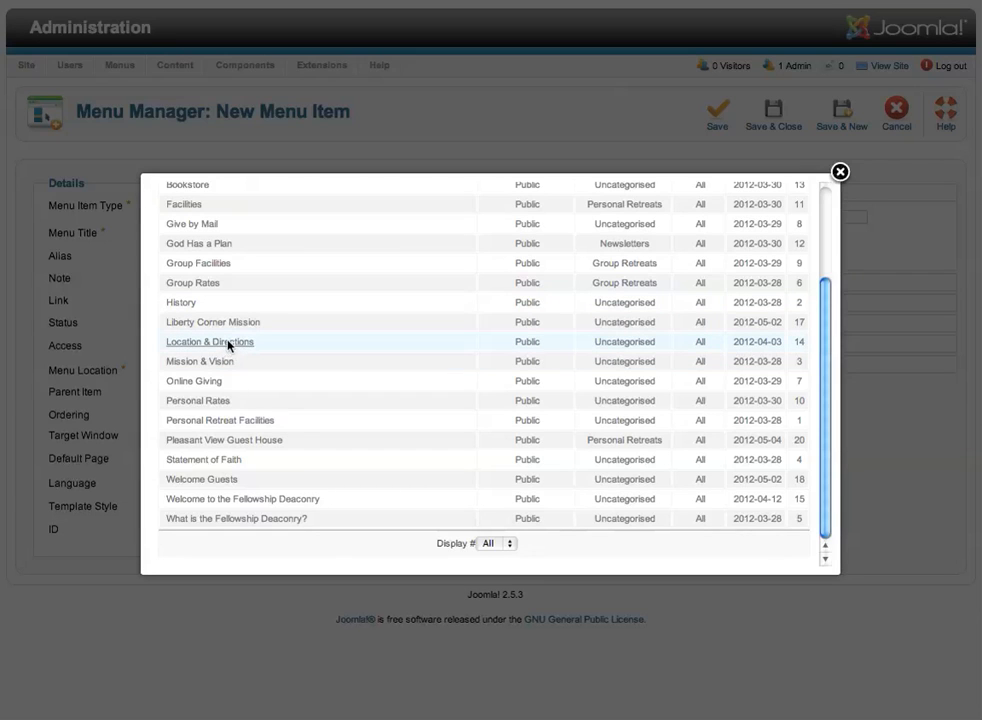
mouse_move(193, 381)
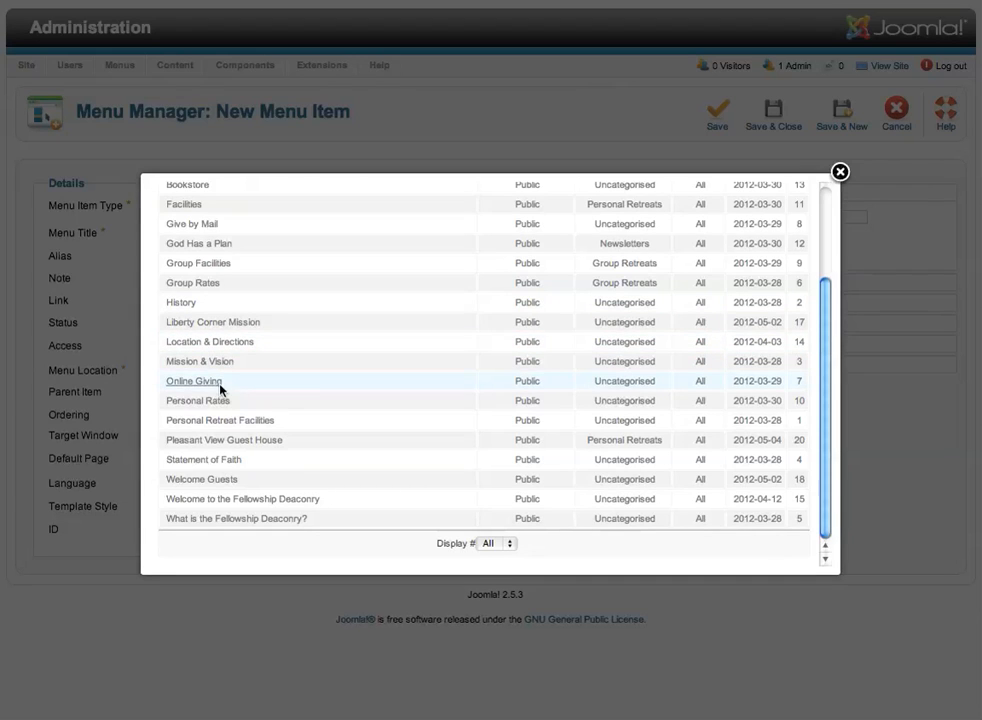
click(201, 478)
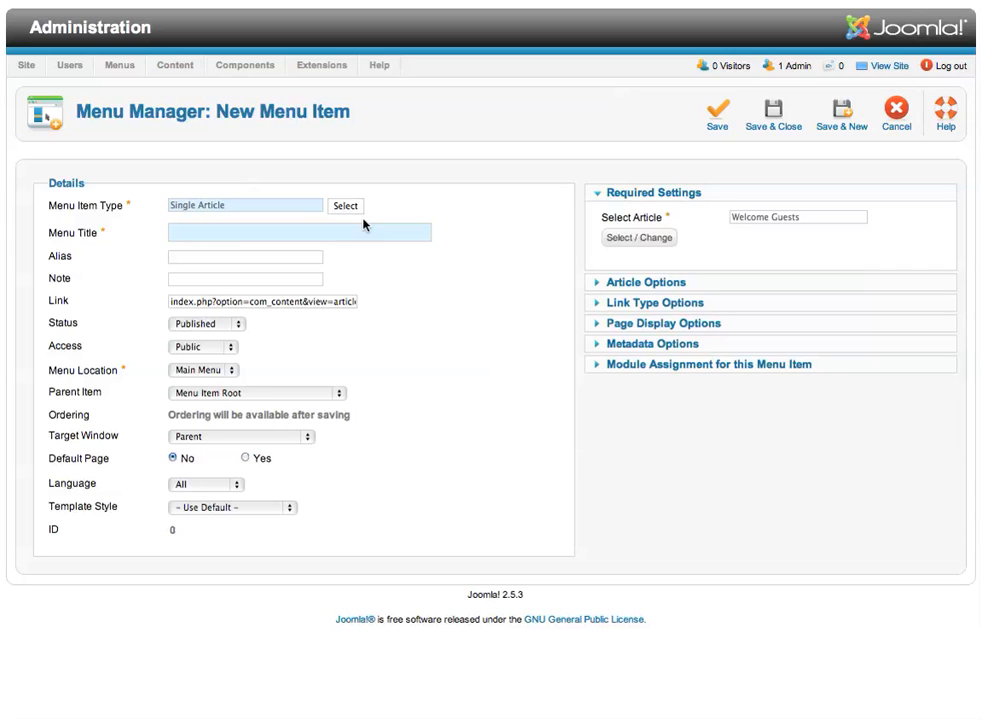
- Title the item 'Welcome', set parent item About Us, and save
text(Wel)
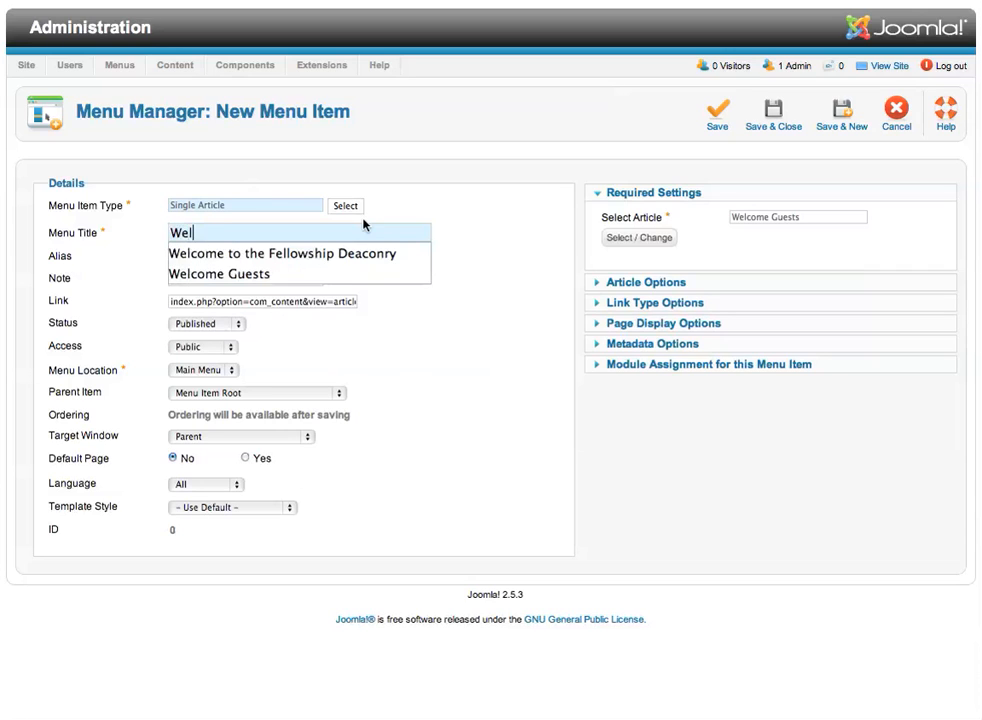
text(come)
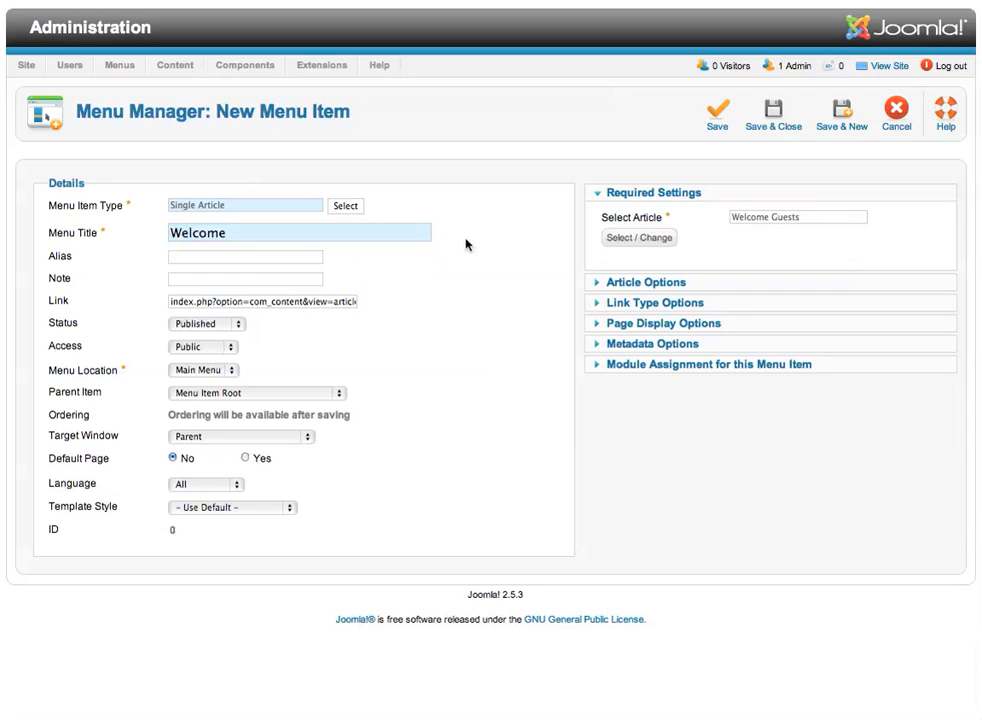
mouse_move(640, 141)
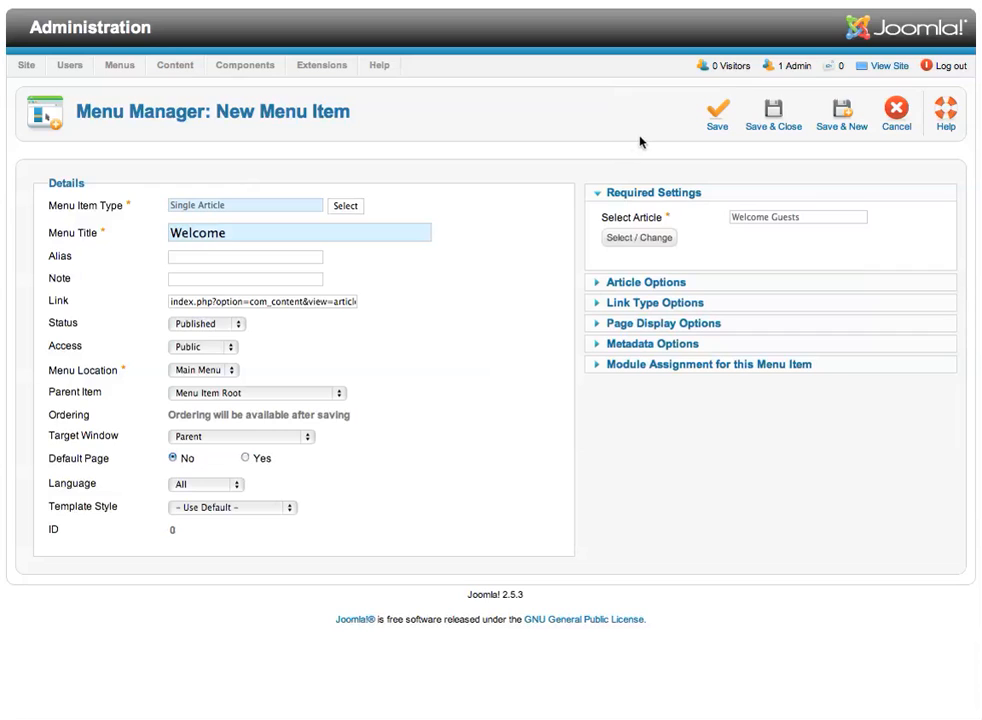
mouse_move(464, 199)
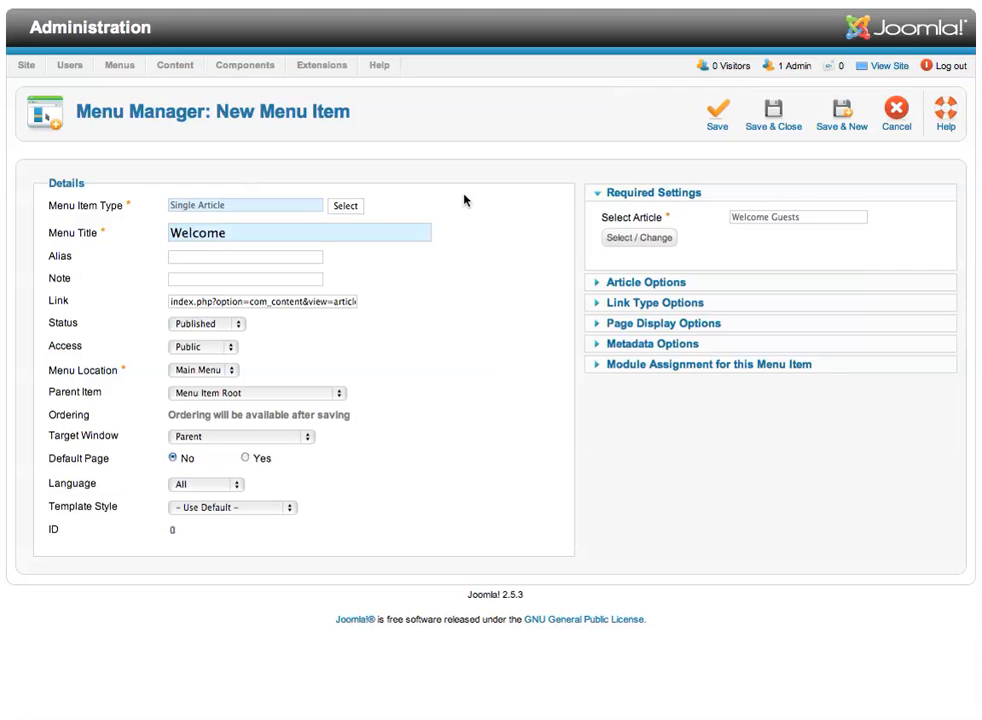
mouse_move(402, 215)
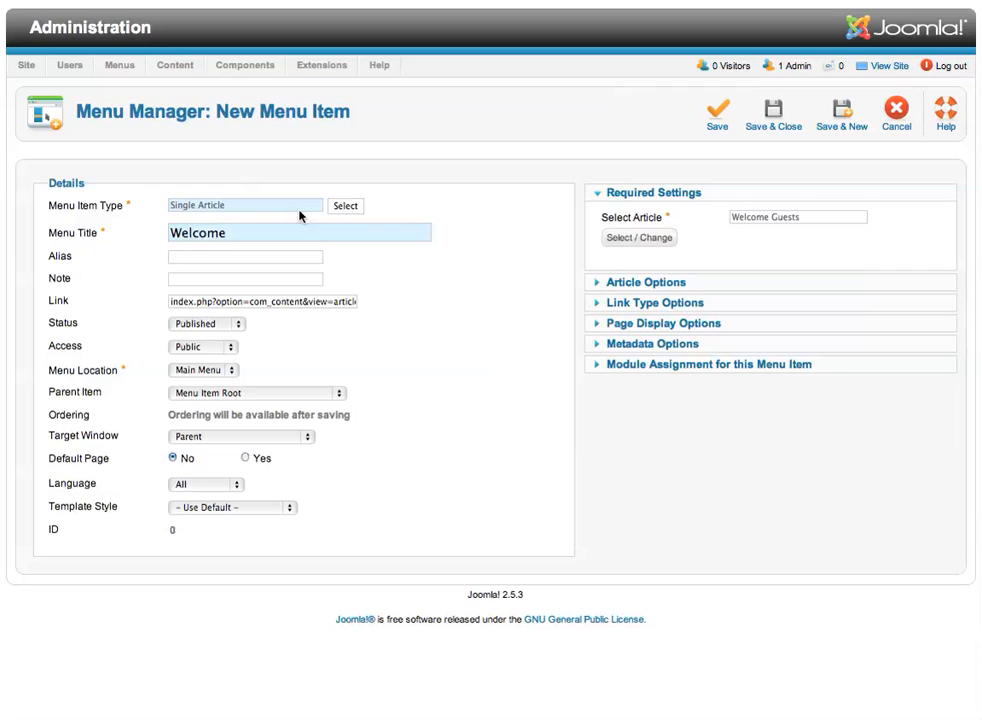
mouse_move(318, 220)
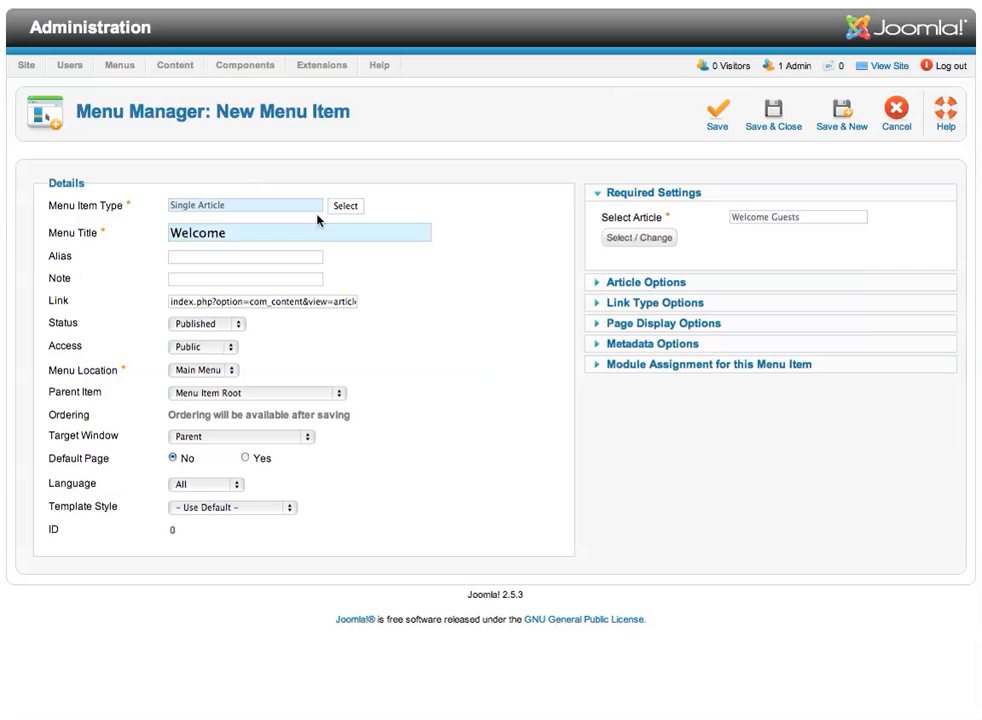
mouse_move(294, 414)
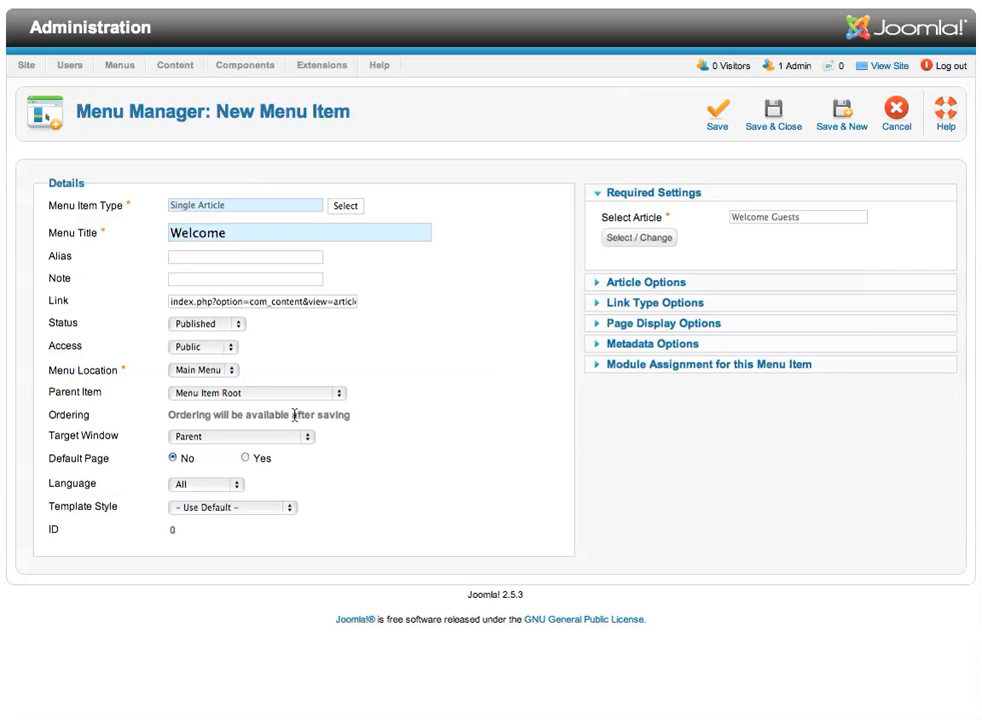
mouse_move(76, 391)
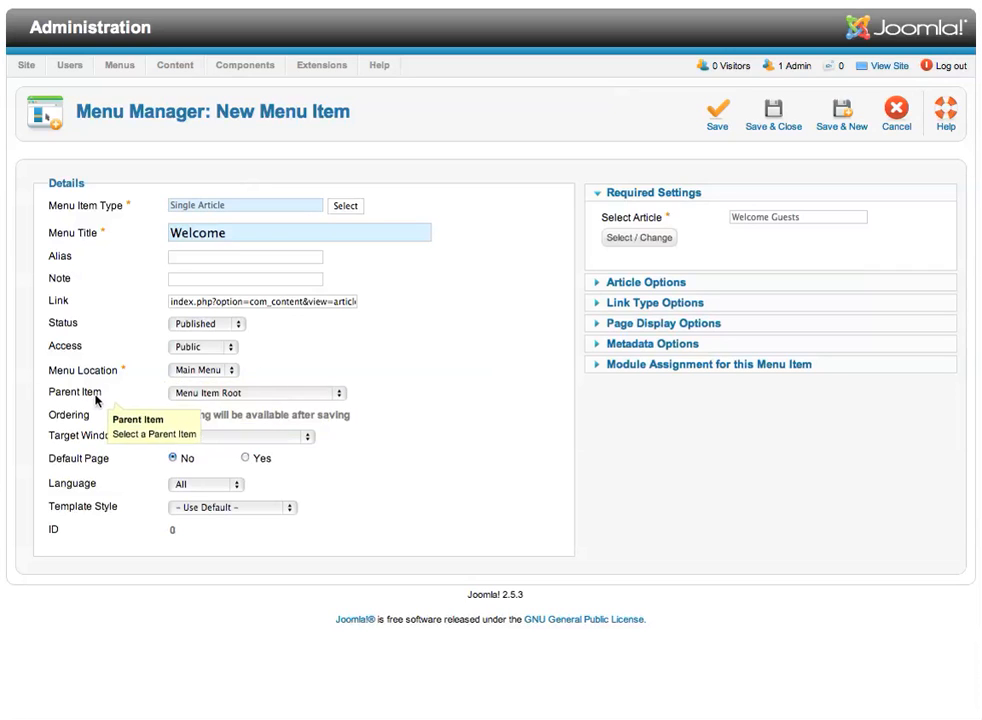
click(255, 391)
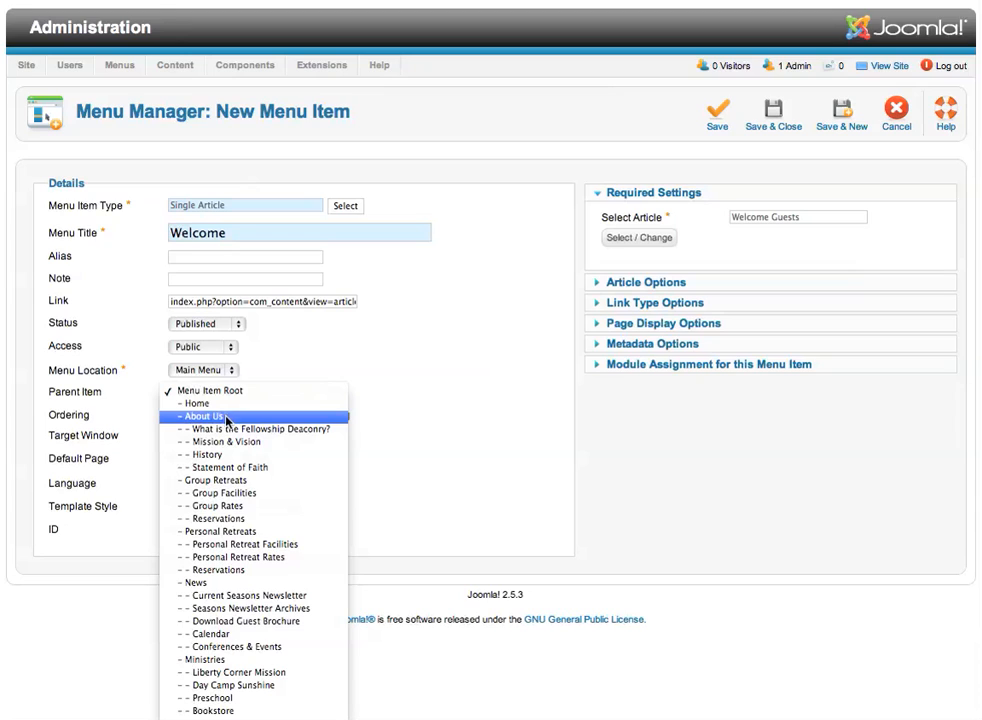
click(203, 416)
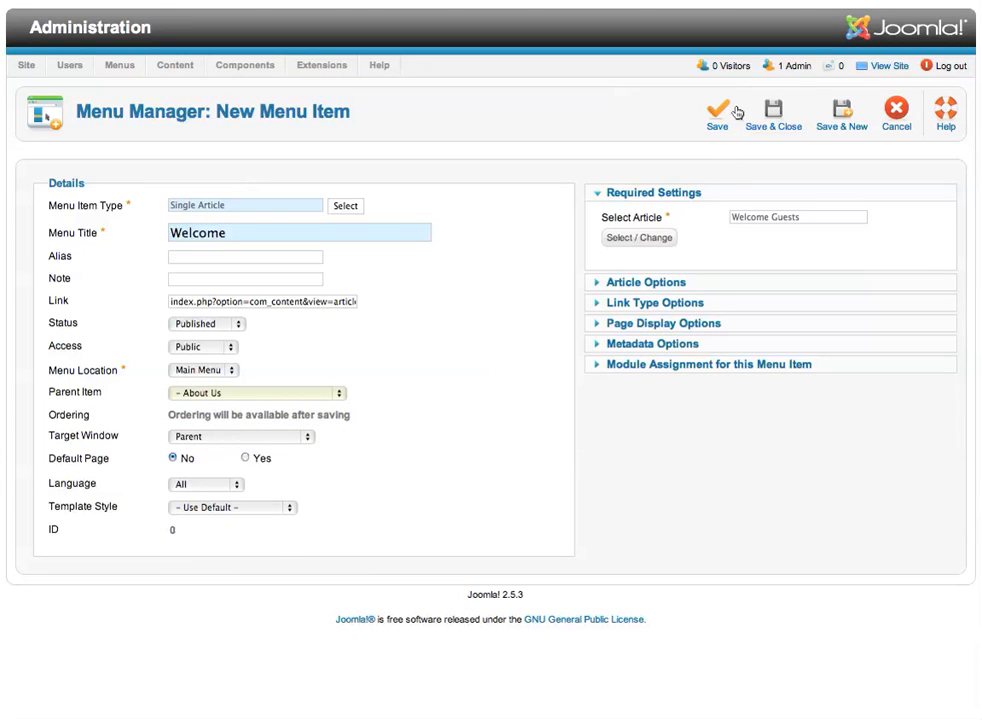
click(717, 110)
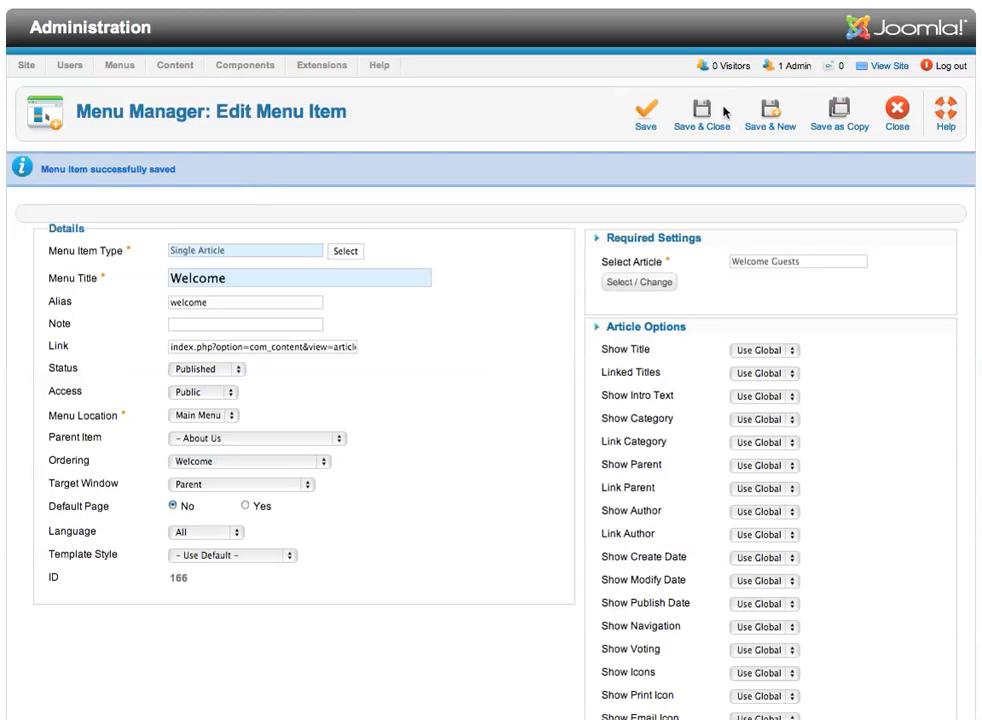
- On the public site, open Welcome from the In This Section sidebar
click(645, 326)
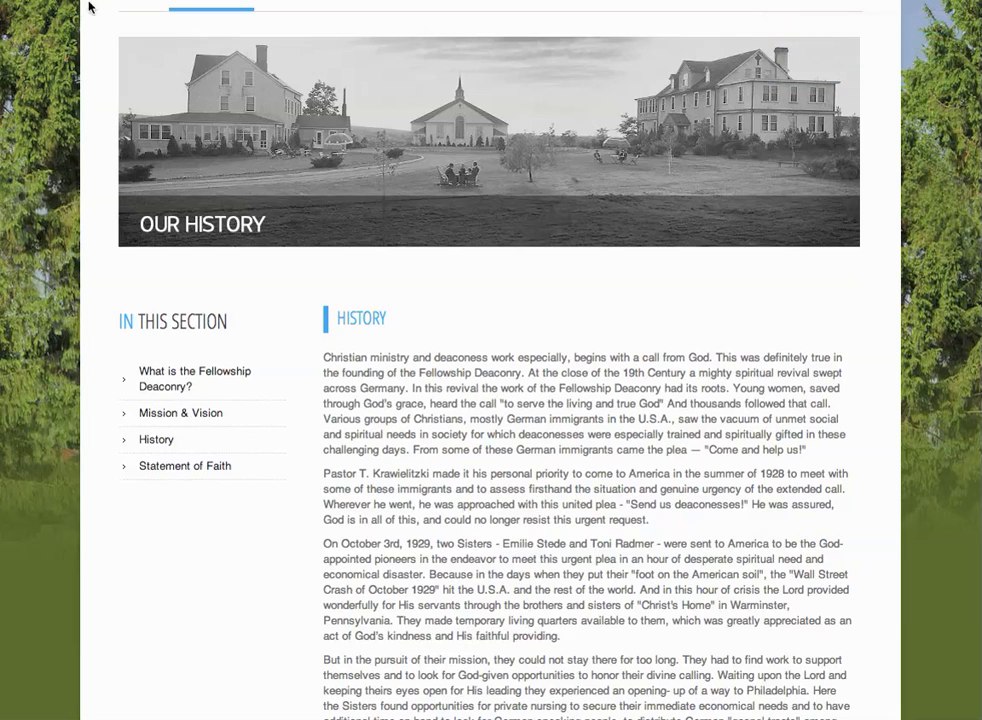
scroll(up, 3)
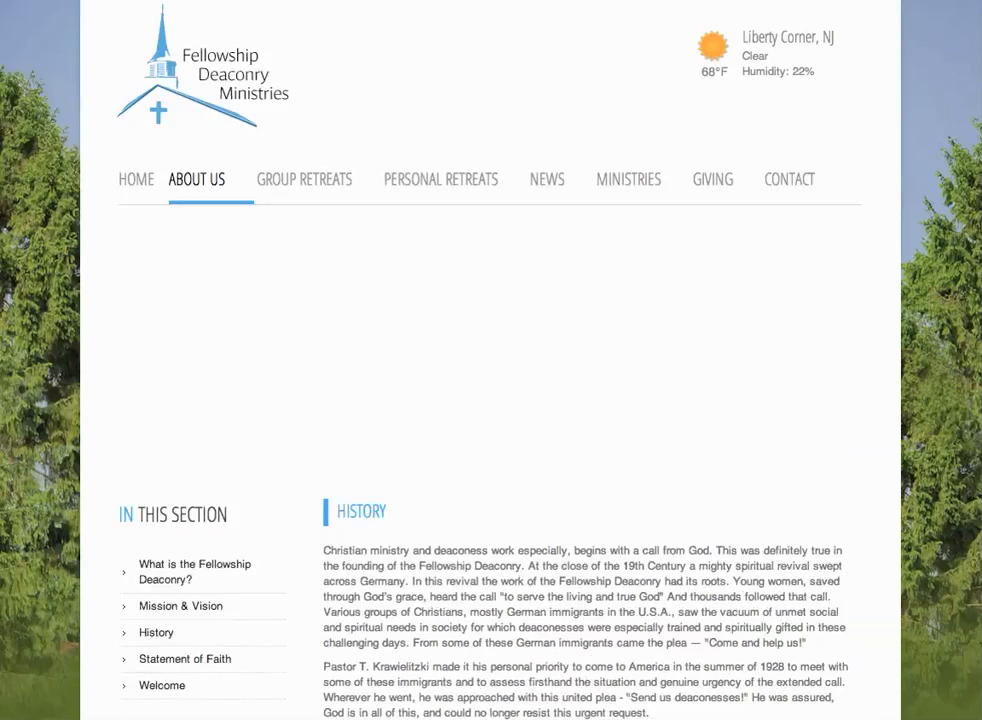
scroll(down, 3)
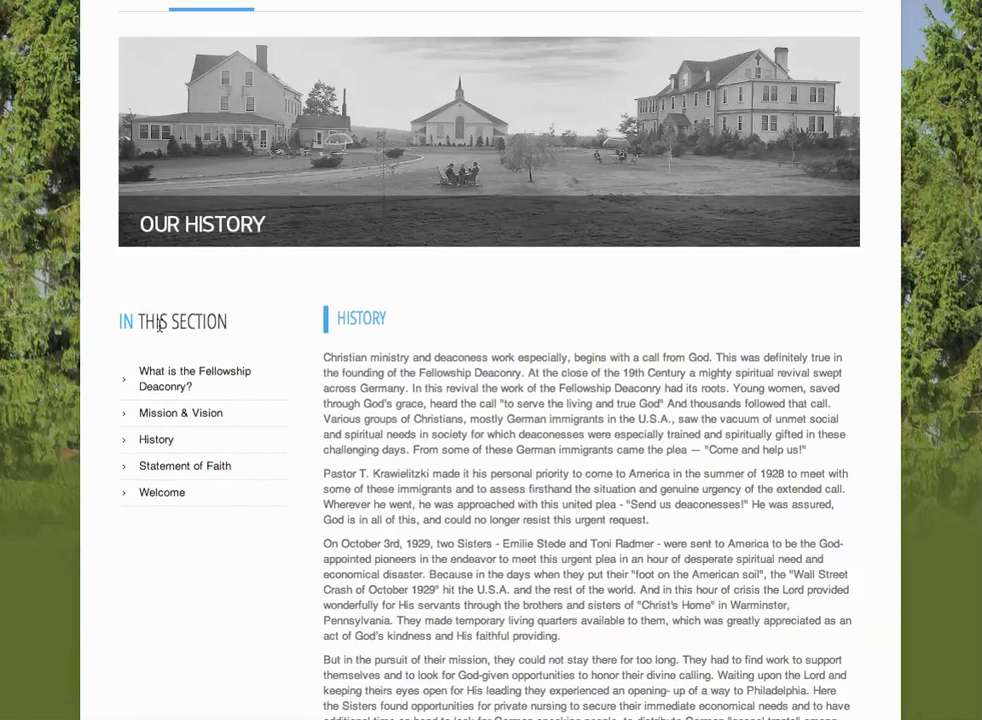
mouse_move(161, 492)
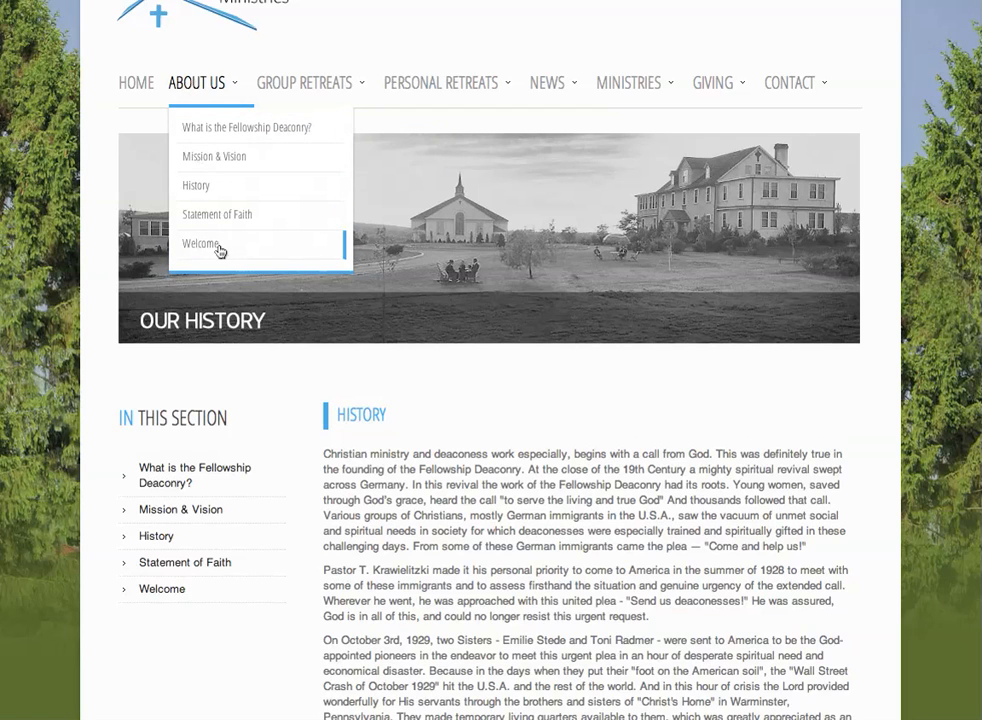
mouse_move(298, 388)
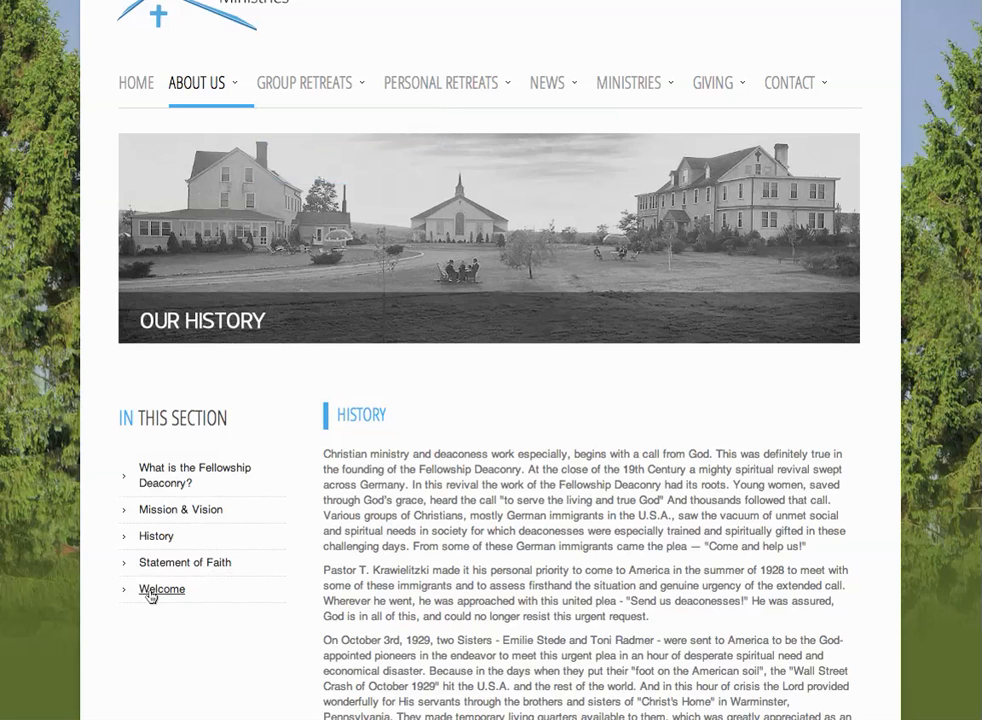
click(161, 589)
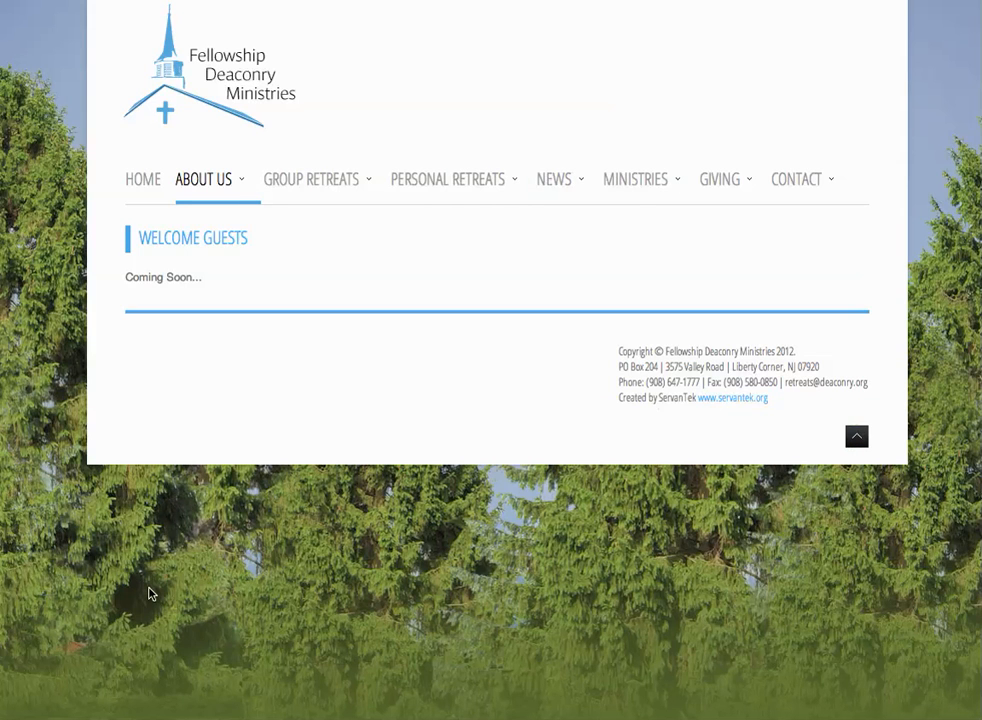
mouse_move(152, 247)
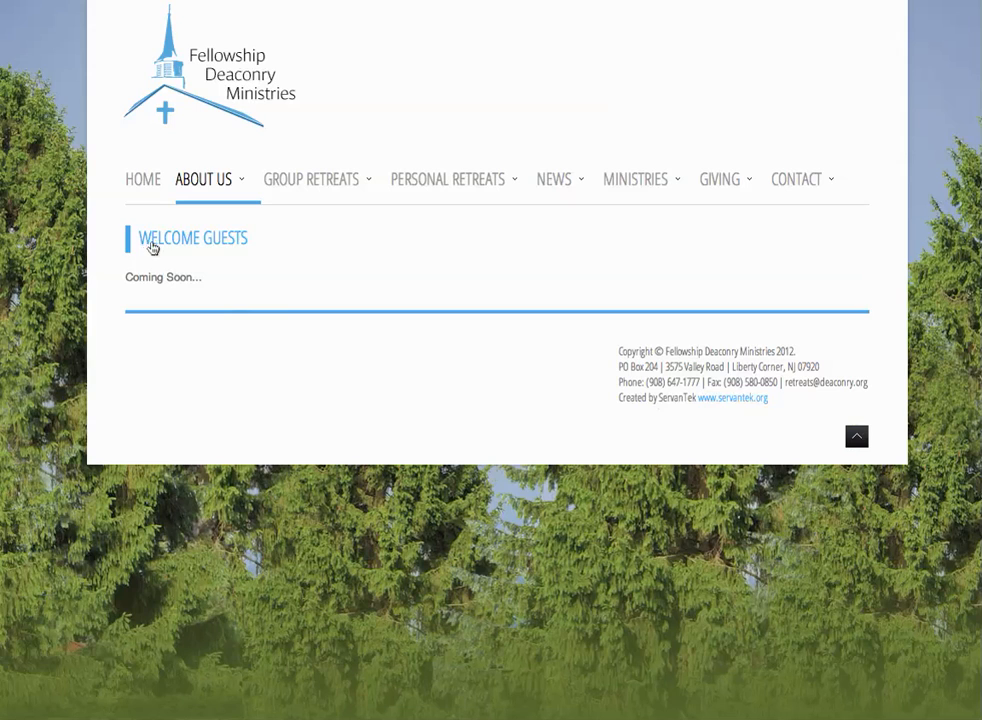
mouse_move(123, 279)
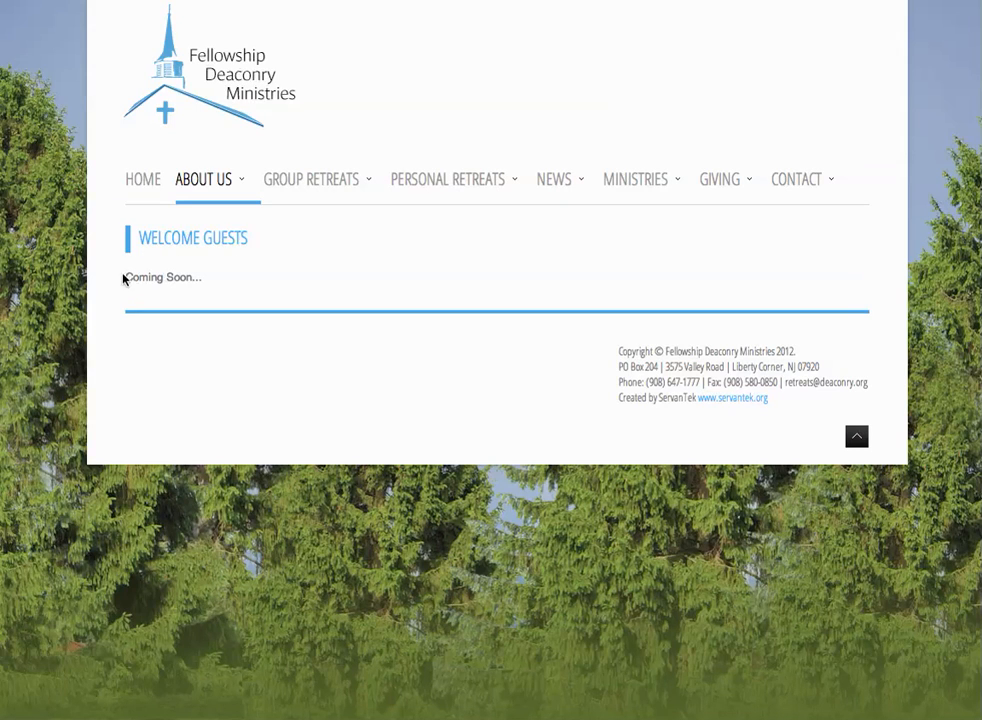
- Review the Coming Soon Welcome Guests page, then return to the Joomla edit tab
double_click(160, 277)
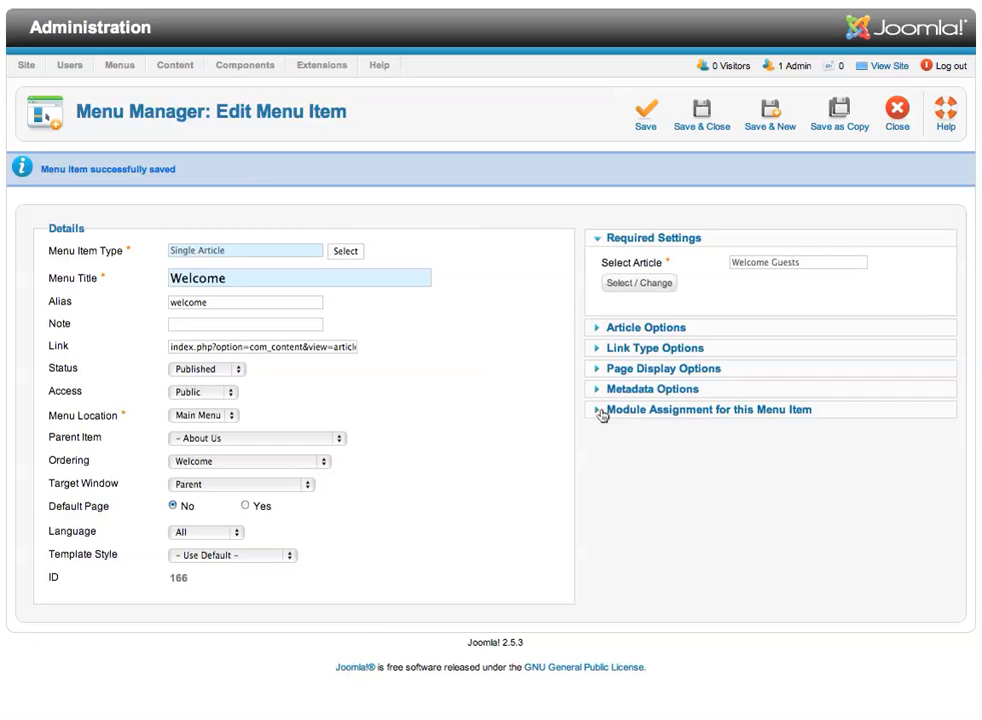
mouse_move(809, 421)
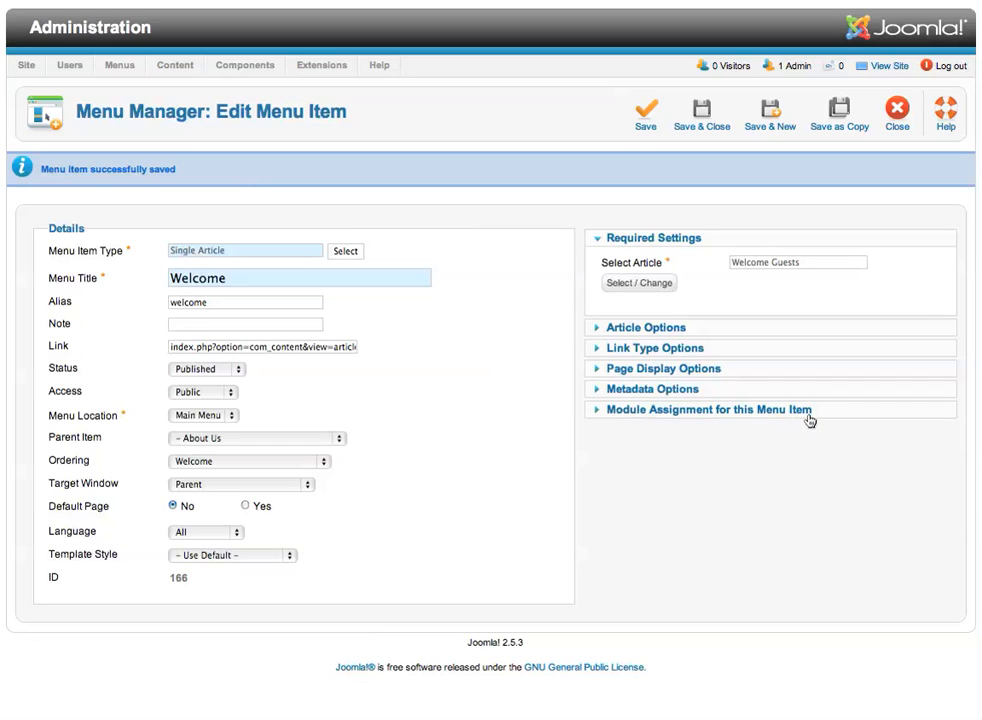
- Expand the Welcome item's module assignments and scroll to the In this Section module
click(706, 409)
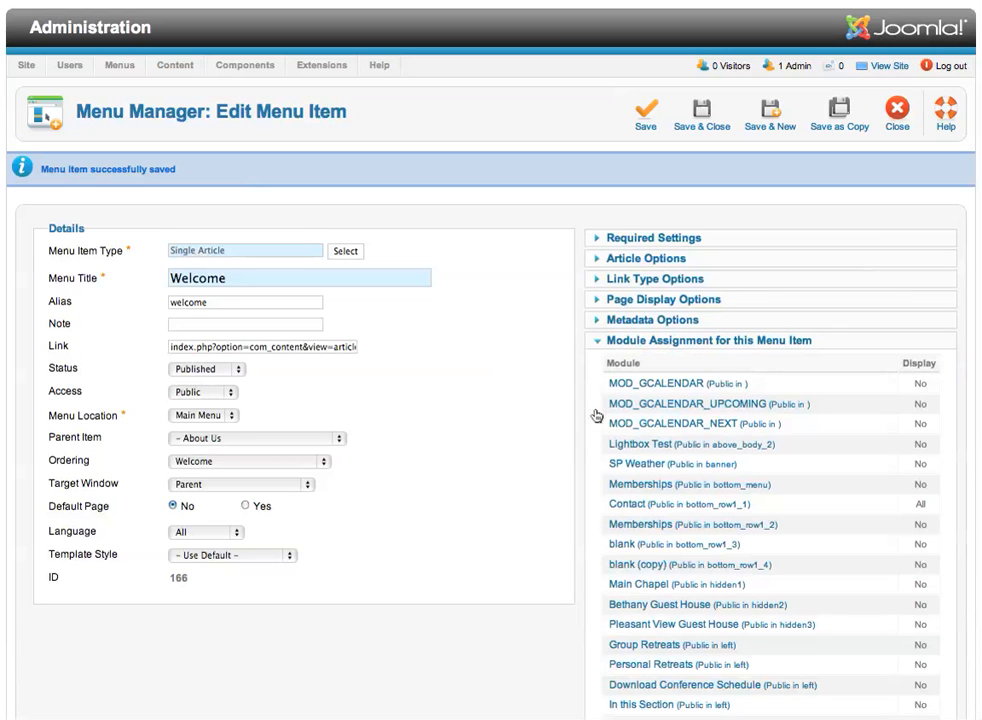
scroll(down, 3)
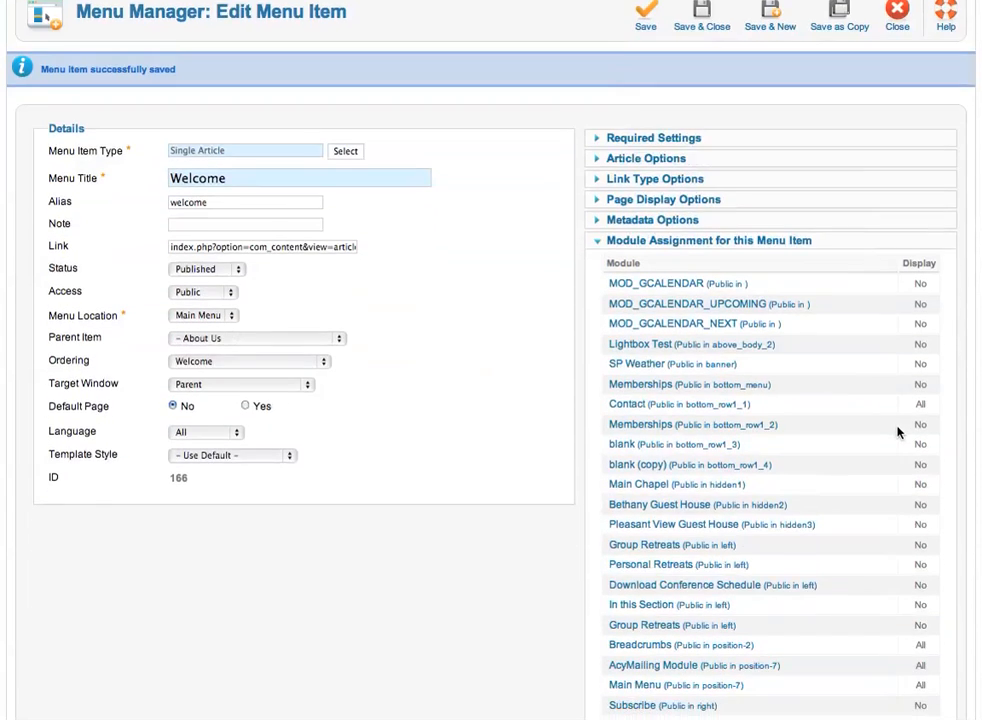
scroll(down, 3)
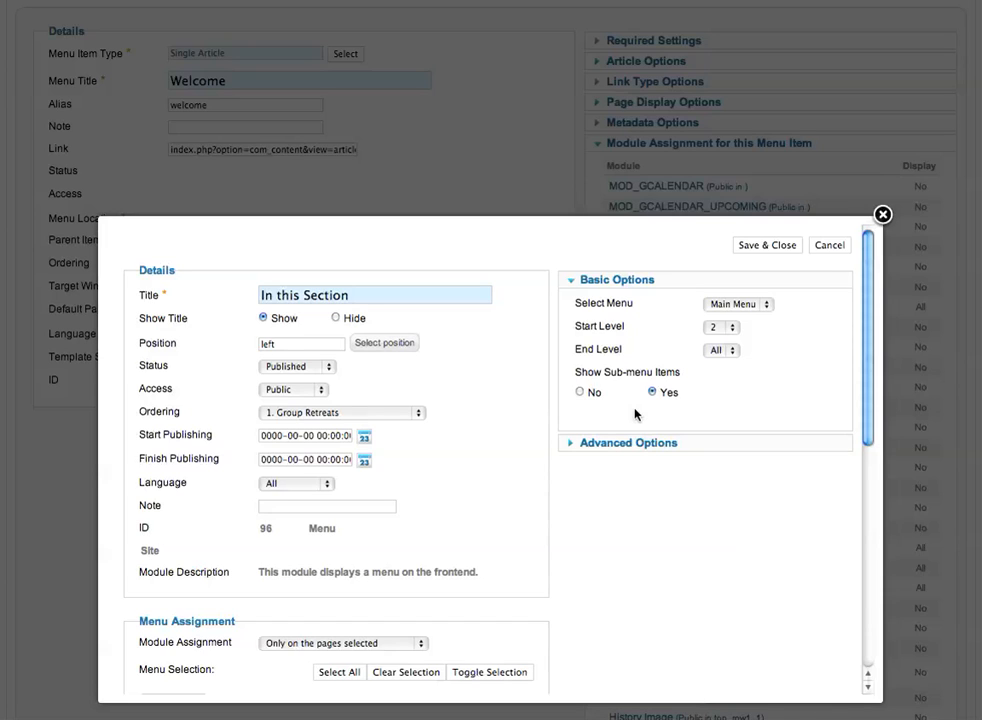
mouse_move(739, 327)
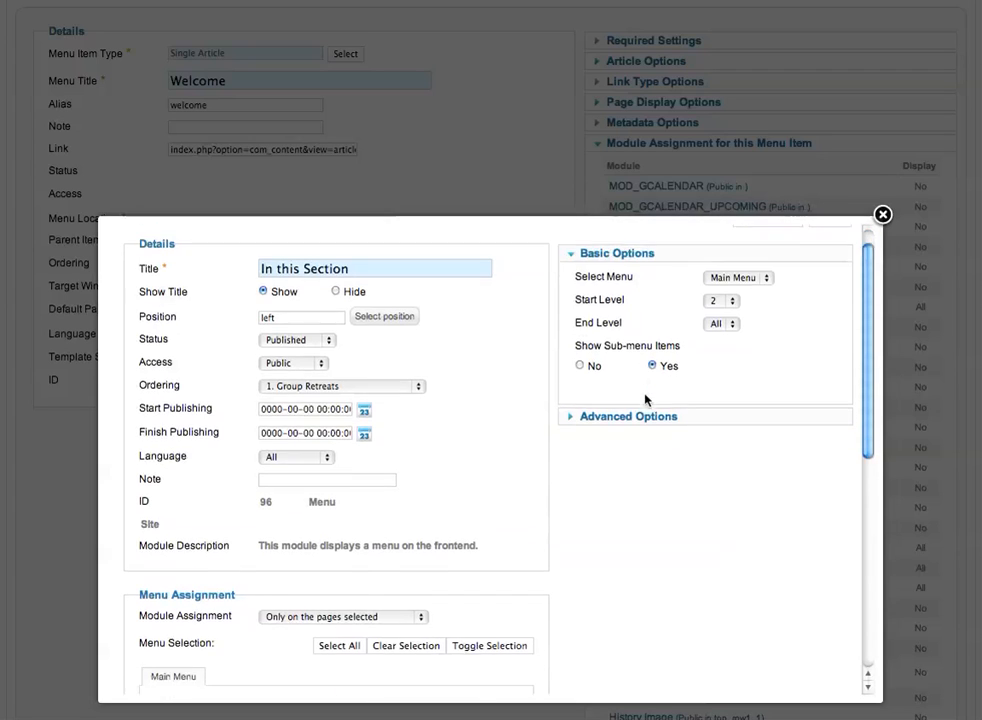
- Tick Welcome in the In this Section module's menu assignment, then Save & Close
scroll(down, 3)
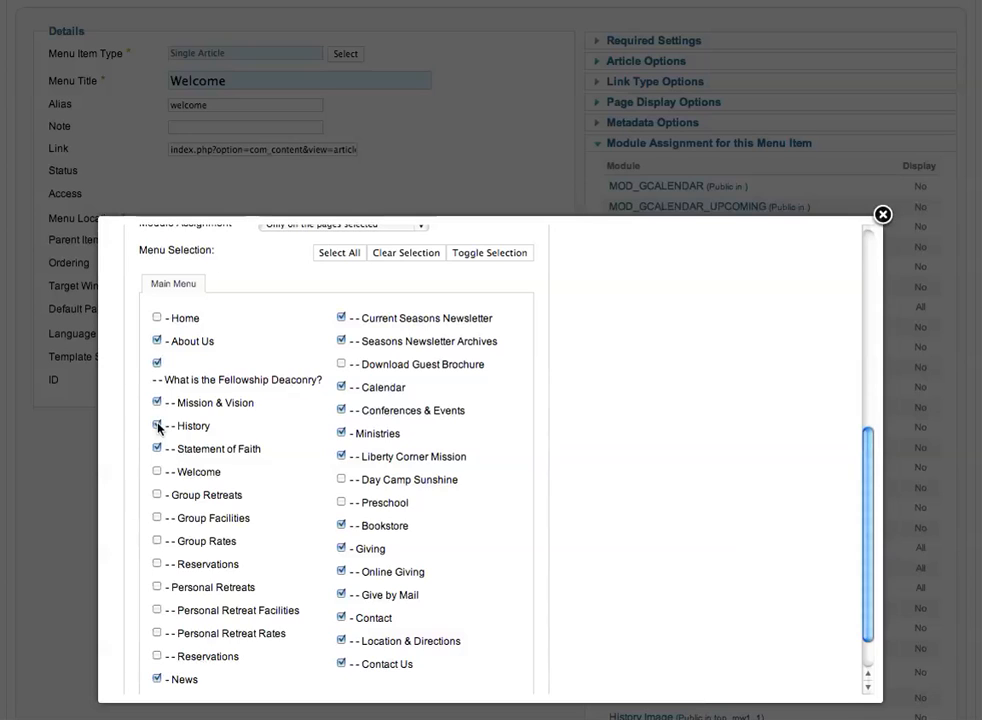
click(156, 425)
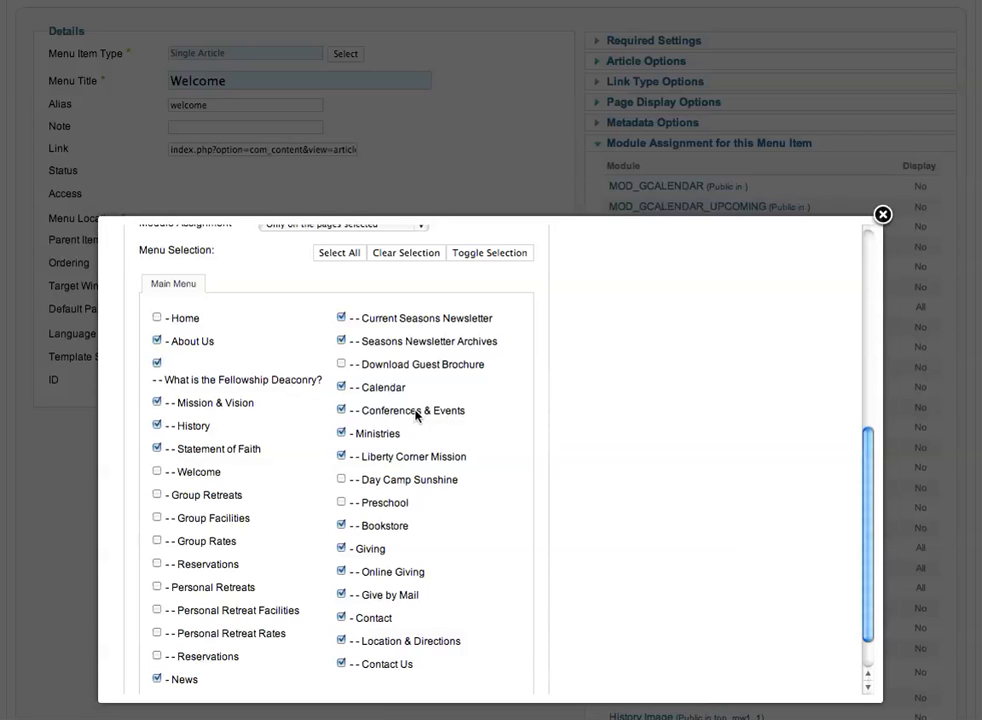
scroll(up, 3)
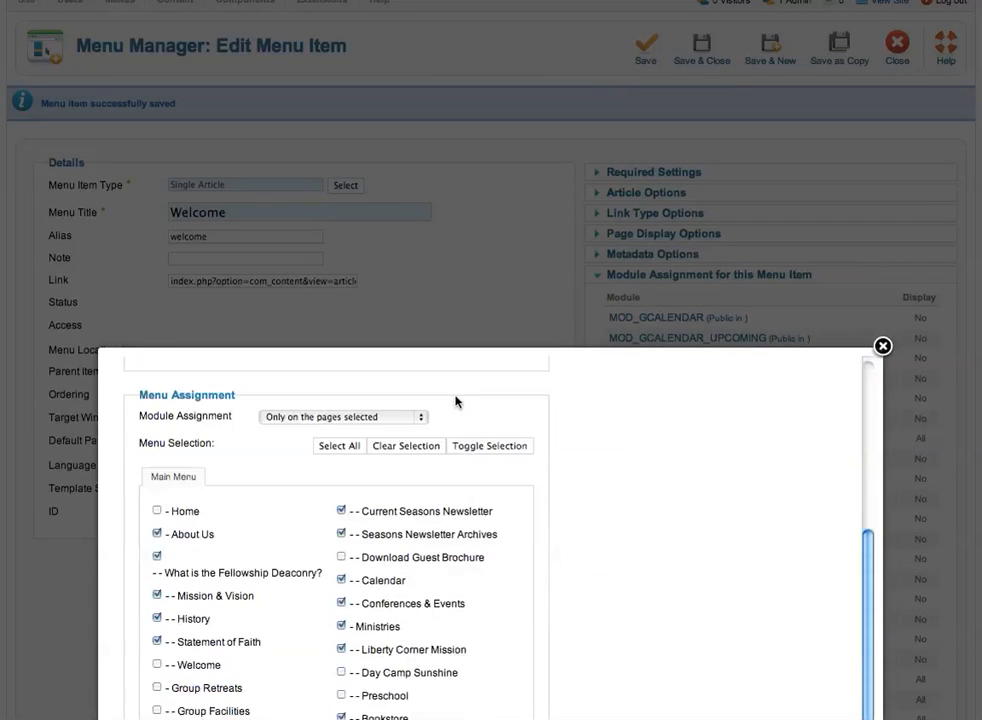
scroll(down, 3)
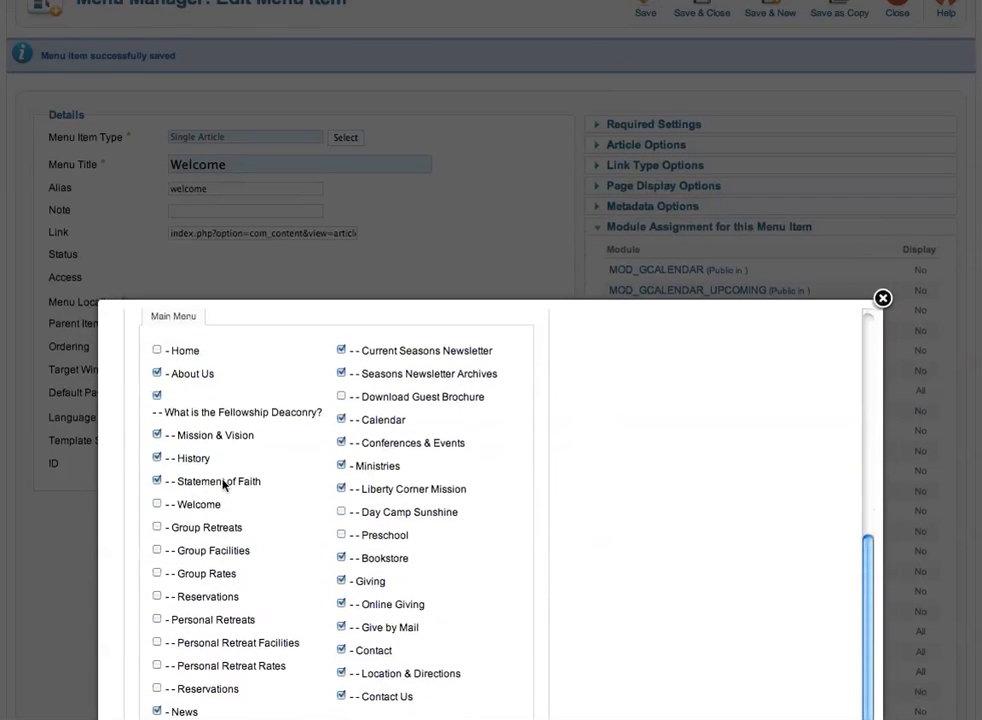
click(156, 504)
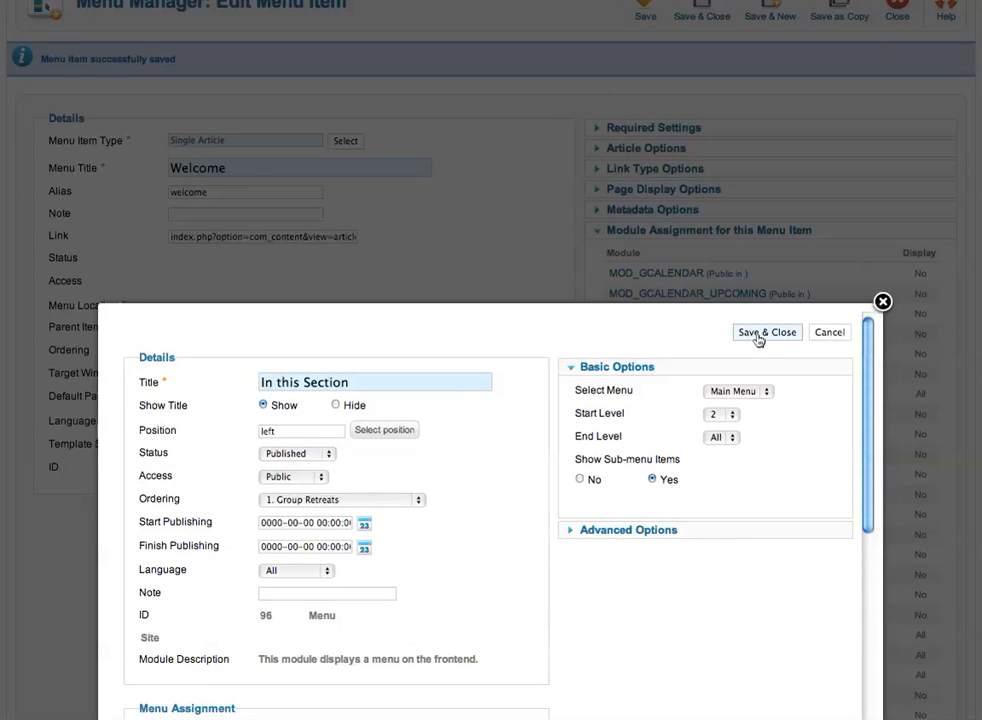
click(766, 332)
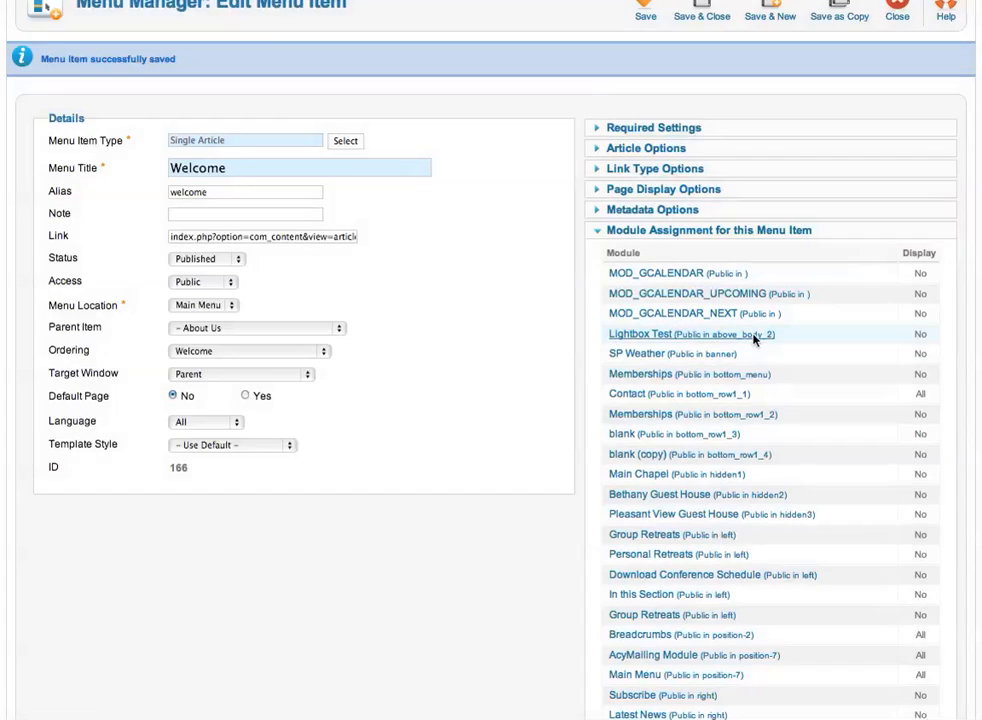
- Reload the Welcome Guests page to show the In This Section menu listing Welcome
scroll(up, 3)
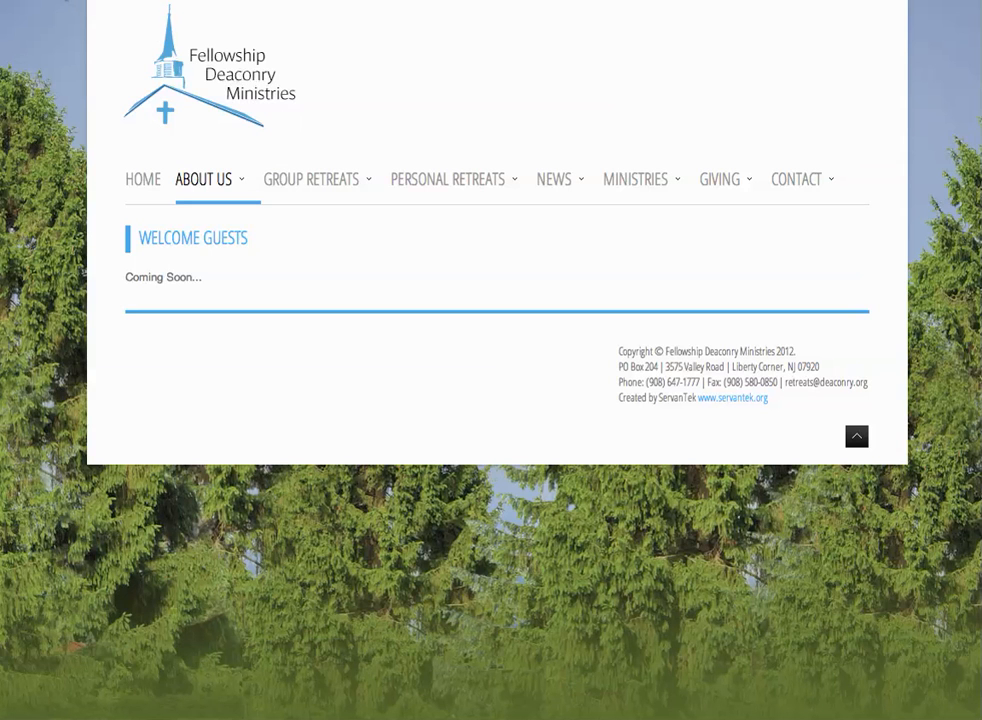
click(203, 179)
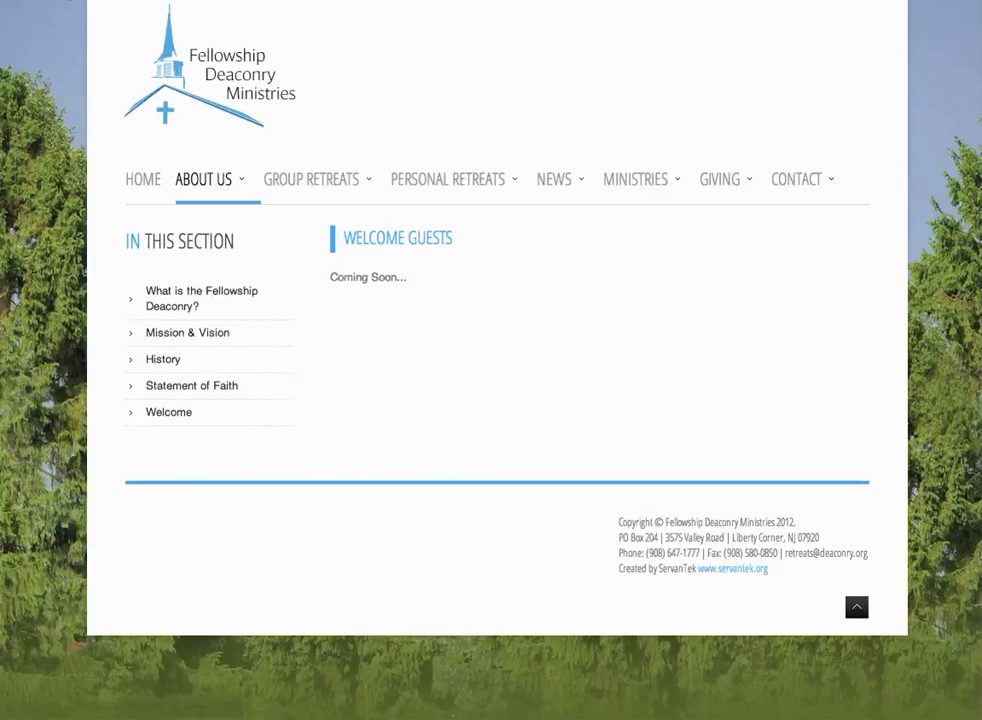
mouse_move(179, 248)
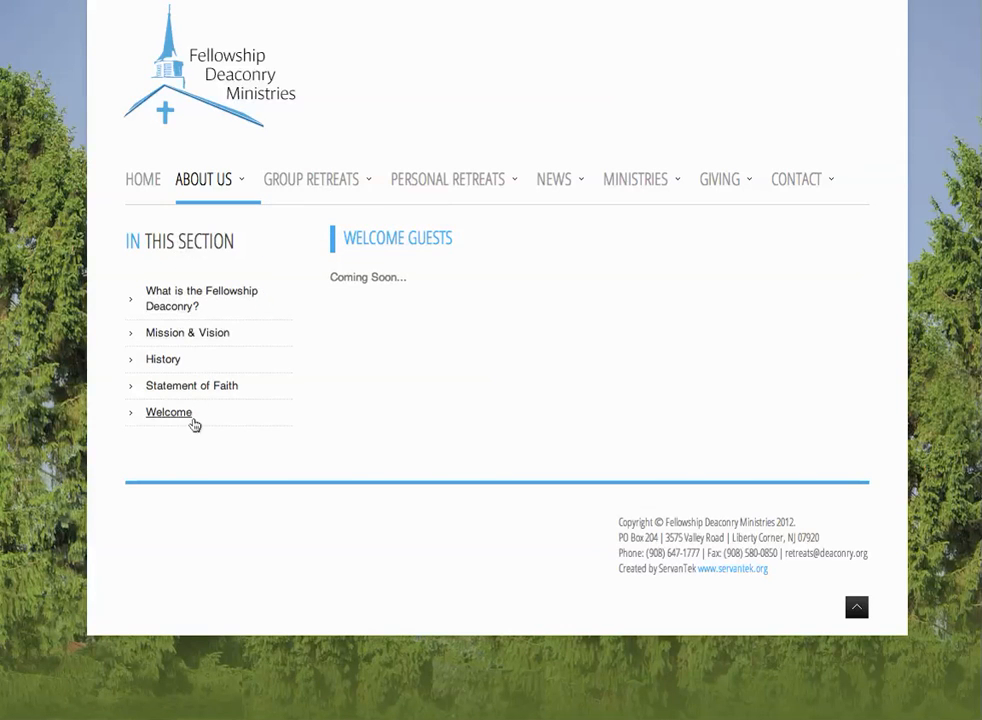
mouse_move(169, 431)
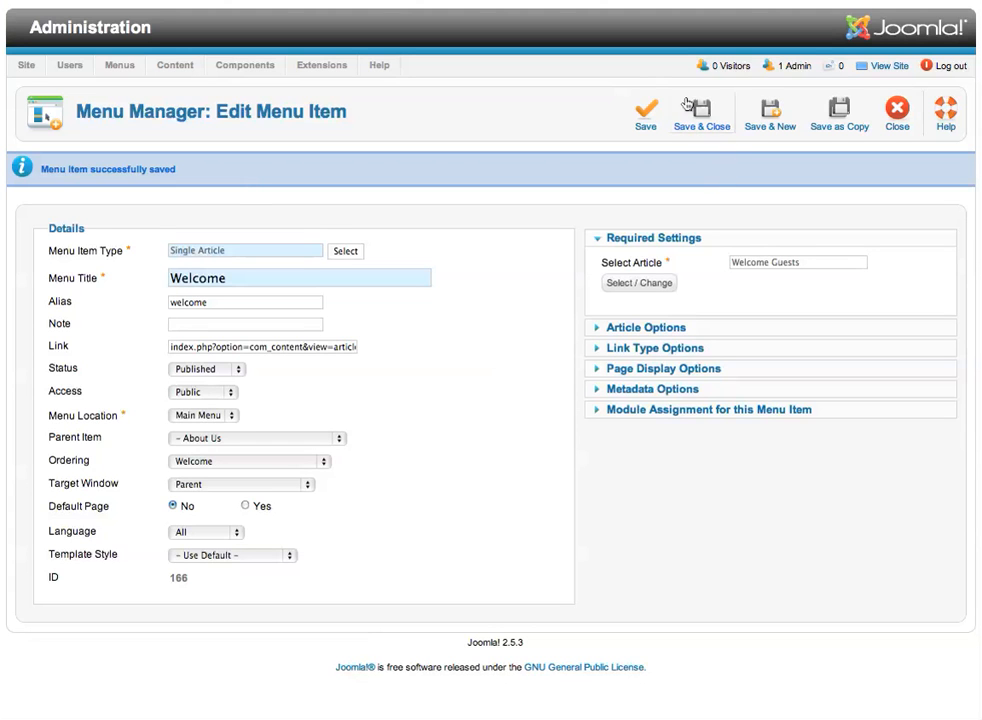
- Save and close Welcome, then scroll the Menu Items list to the About Us items
click(700, 112)
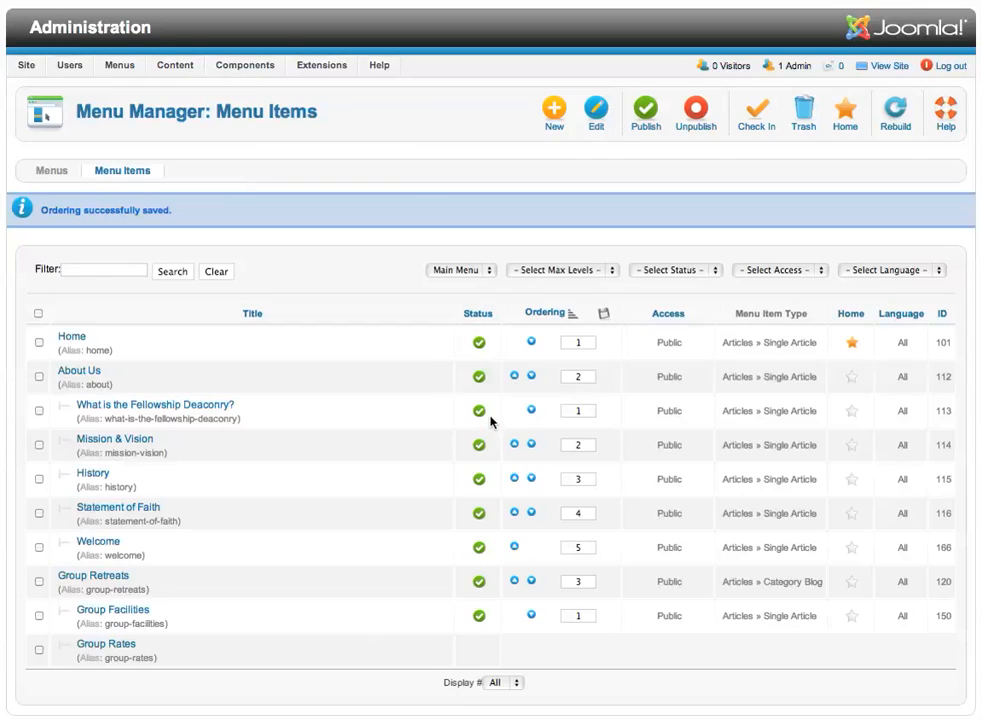
scroll(down, 3)
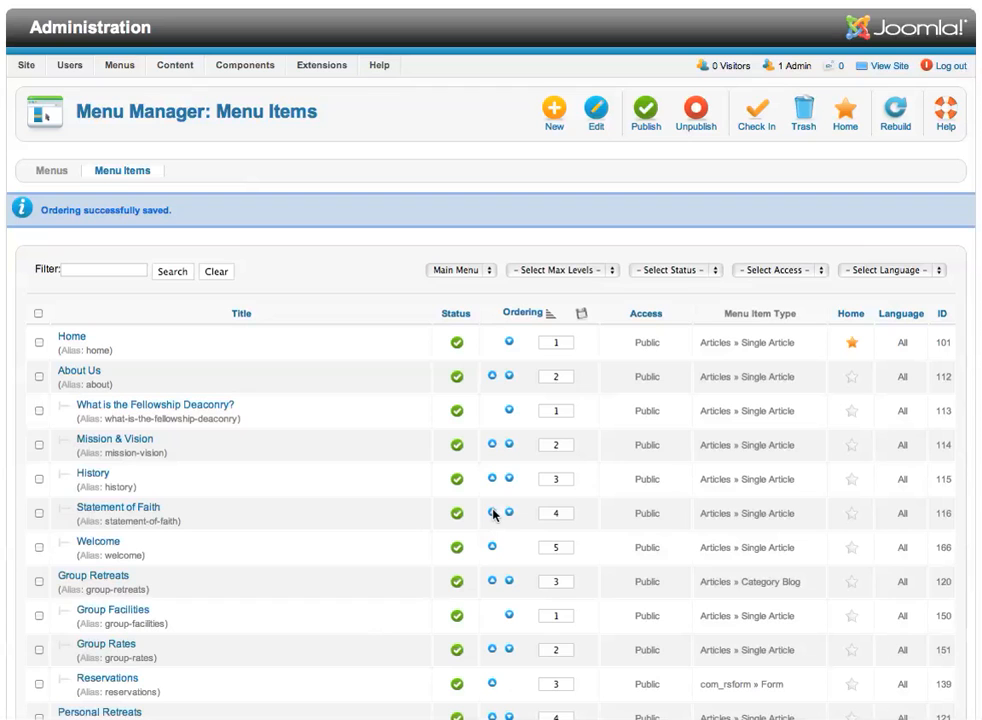
mouse_move(150, 330)
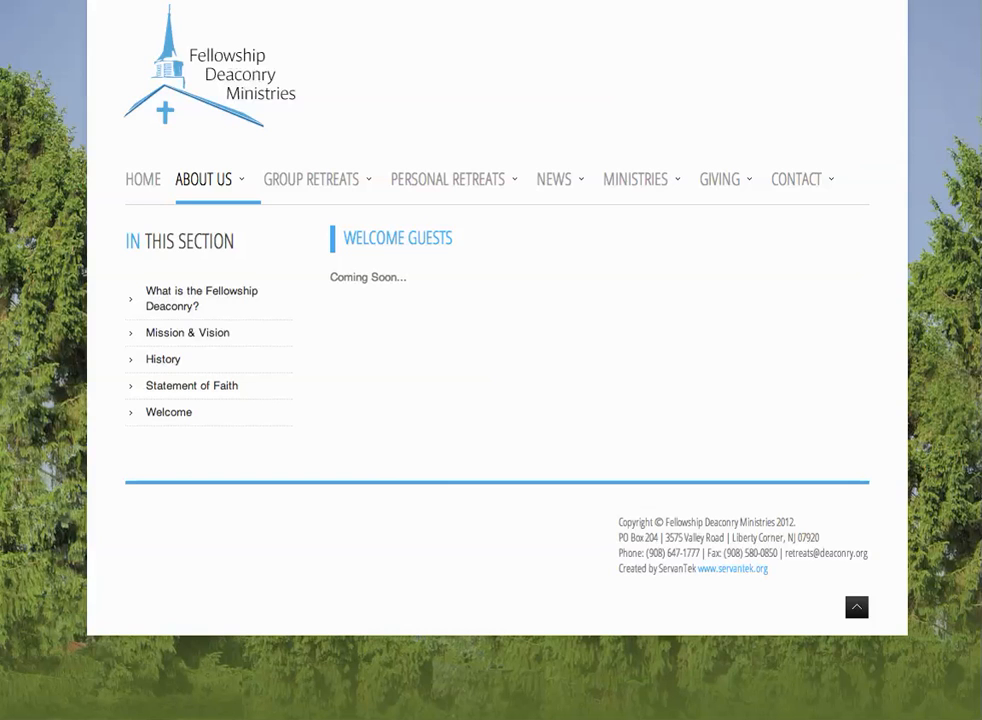
scroll(down, 3)
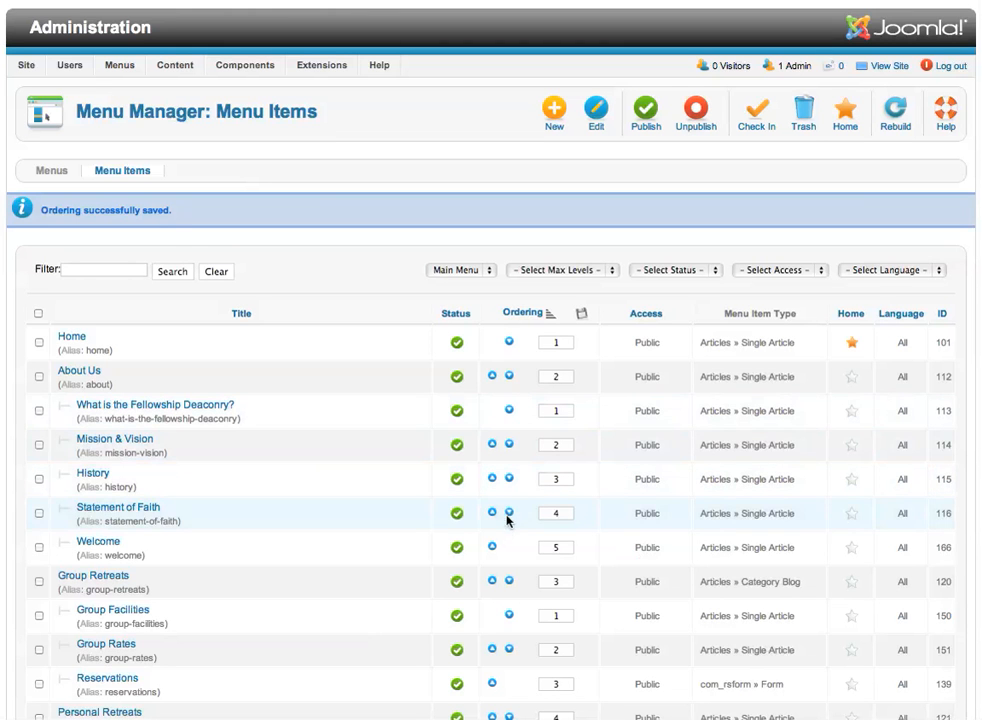
- Move Statement of Faith below Welcome and check the site's reordered side menu
click(39, 547)
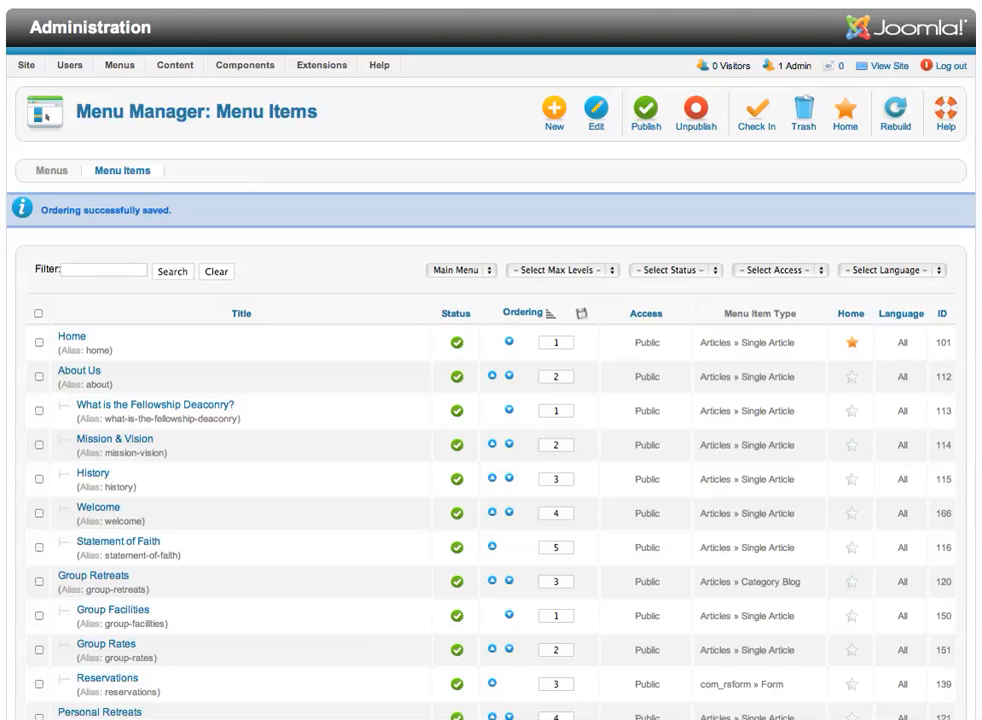
click(881, 65)
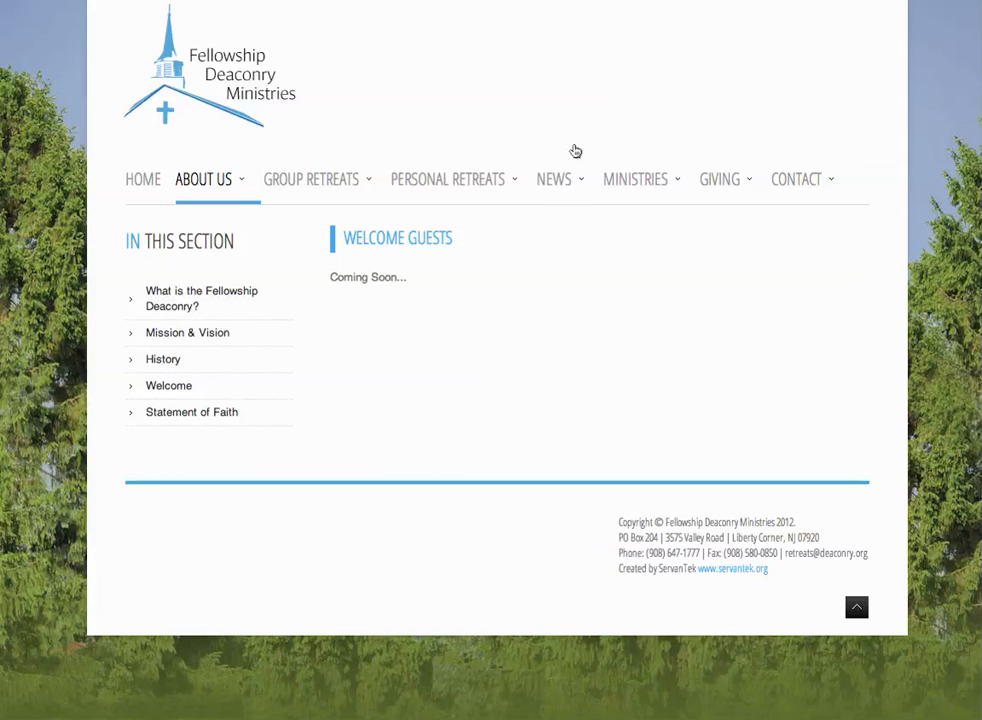
mouse_move(165, 449)
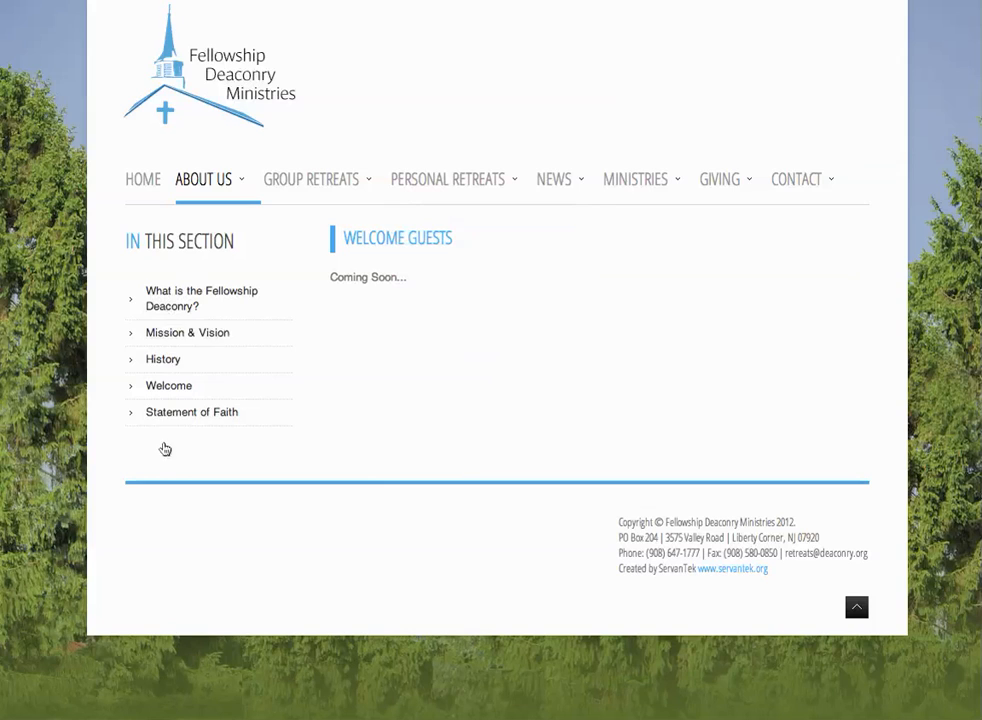
mouse_move(187, 332)
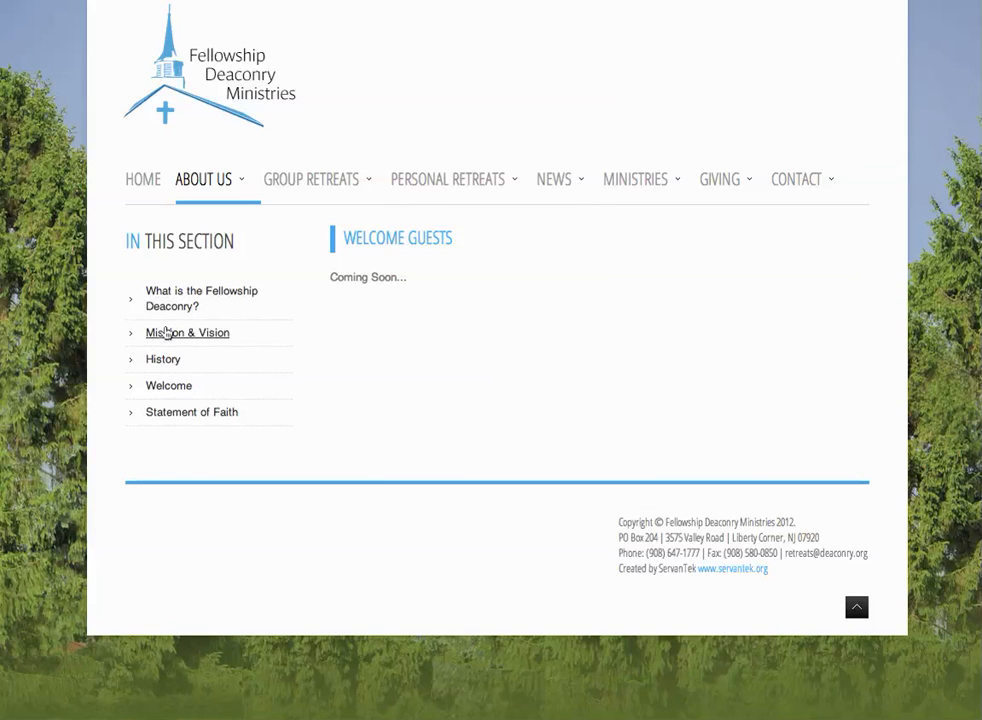